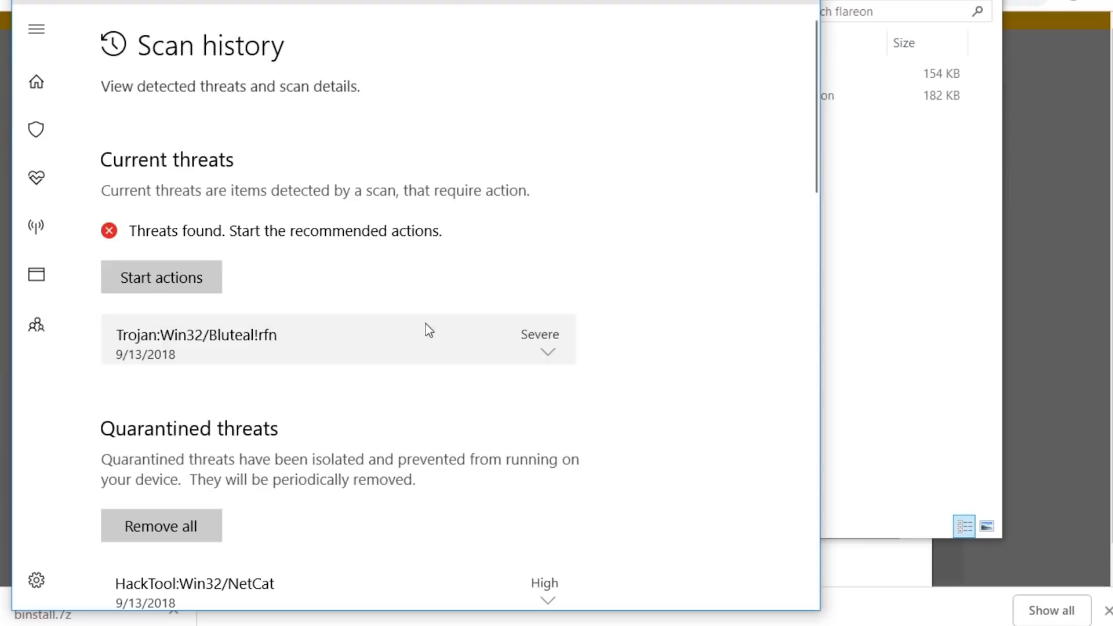
Submit binstall.exe to VirusTotal and view its existing analysis report
{"action": "scroll", "scroll_direction": "down", "scroll_amount": 3}
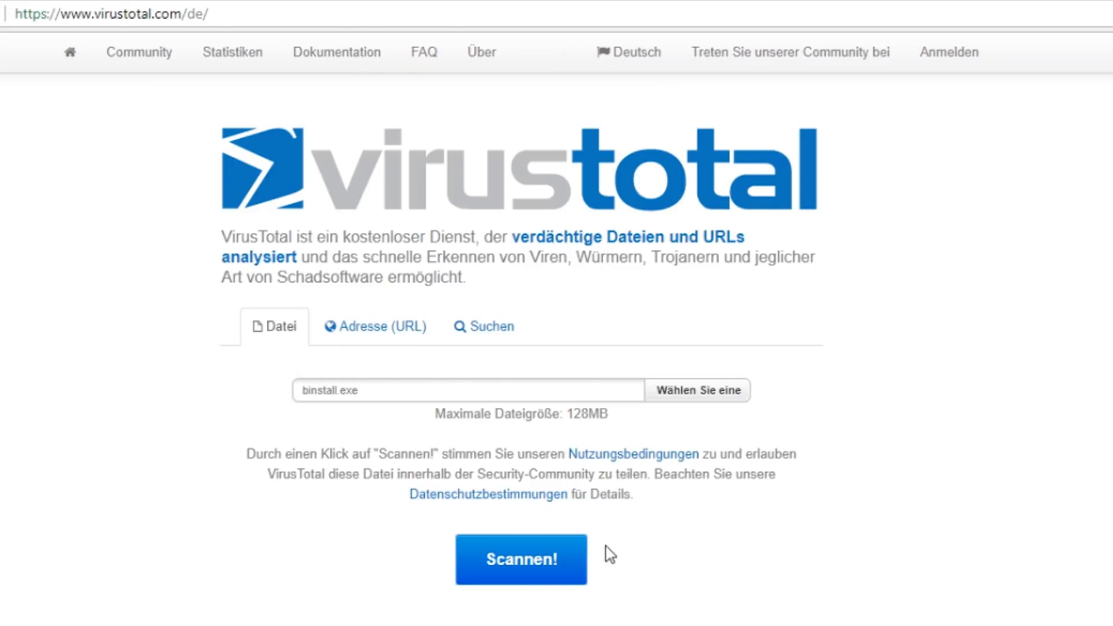
{"action": "left_click", "coordinate": [521, 560]}
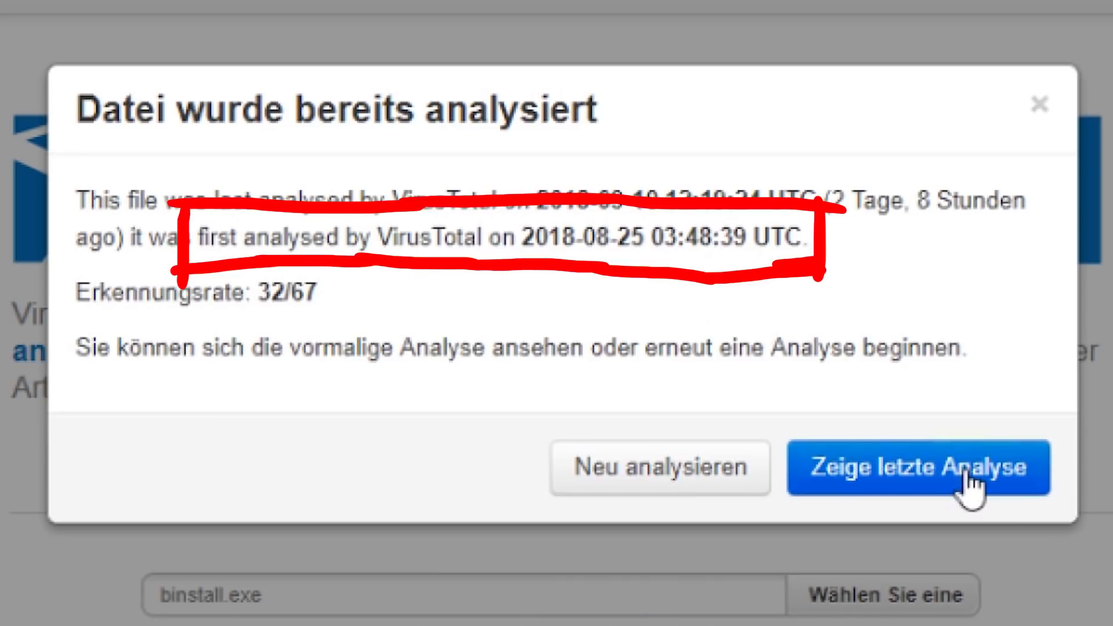
{"action": "left_click", "coordinate": [918, 467]}
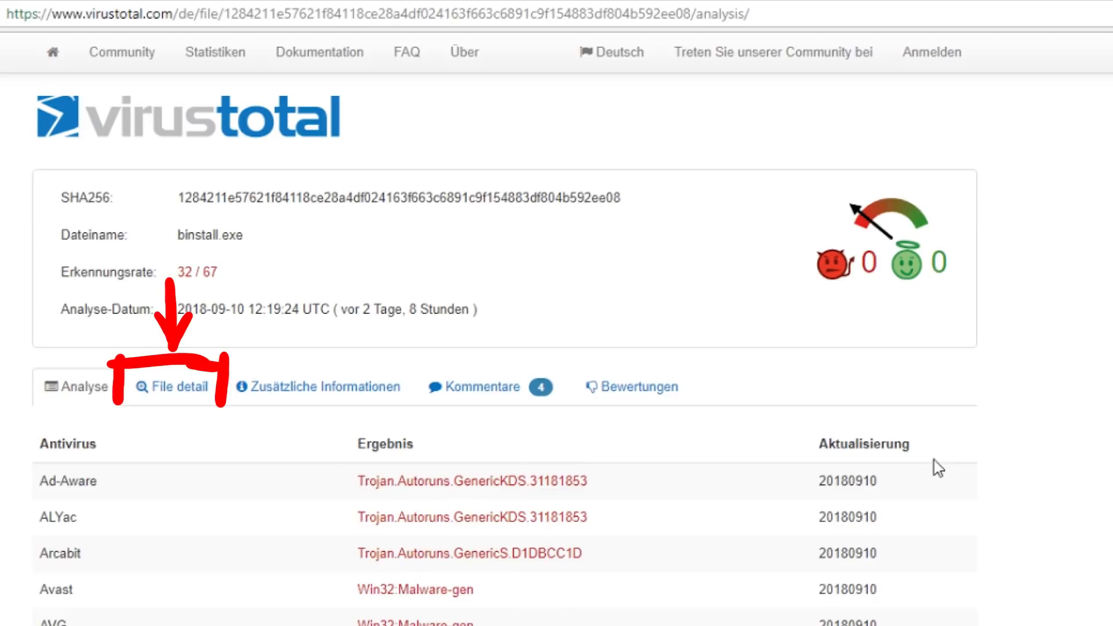
Review binstall.exe's file details, additional information and community comments
{"action": "left_click", "coordinate": [174, 386]}
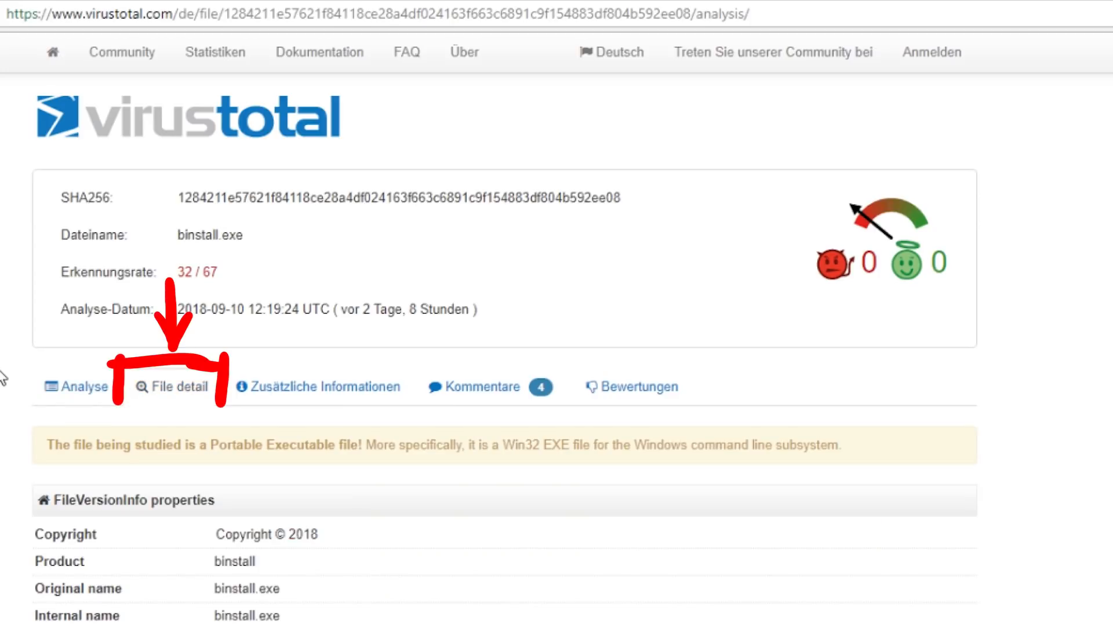
{"action": "scroll", "scroll_direction": "down", "scroll_amount": 3}
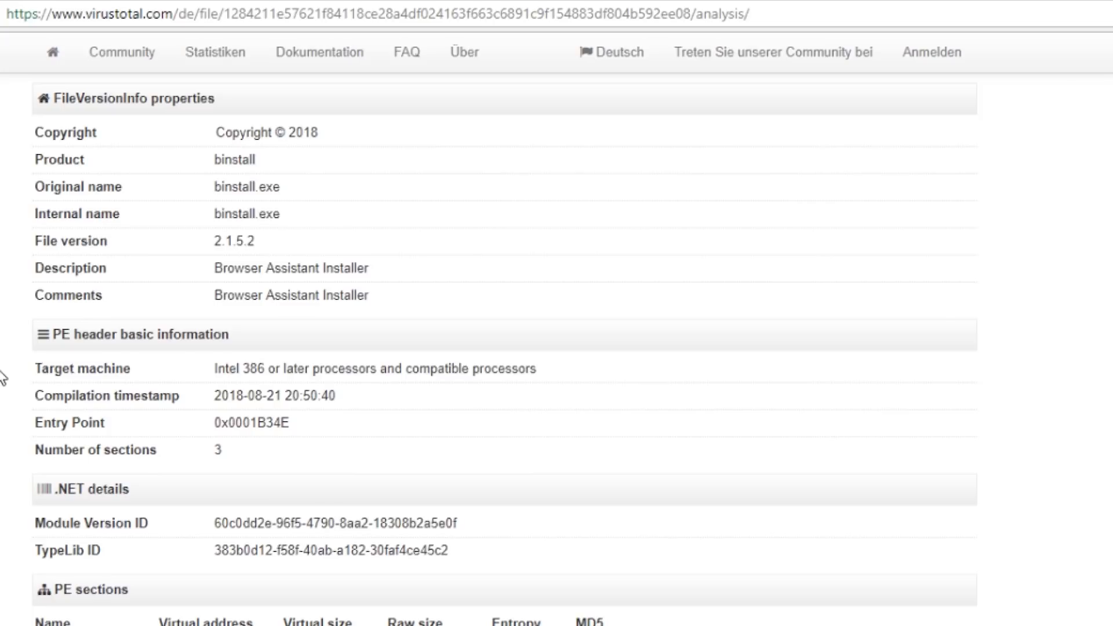
{"action": "left_click_drag", "start_coordinate": [192, 163], "coordinate": [298, 245]}
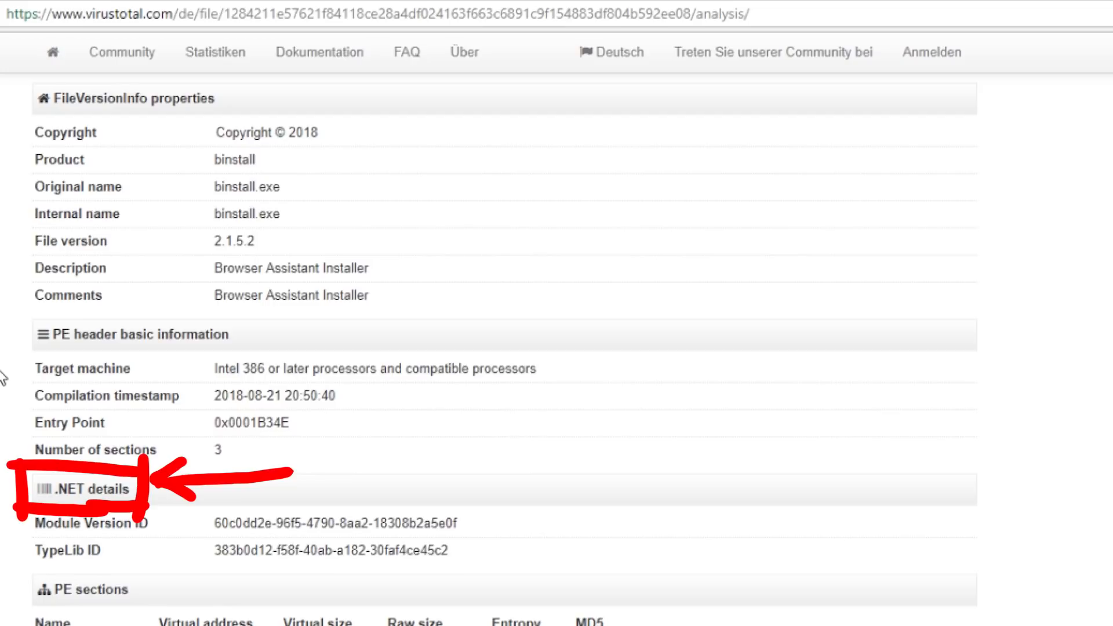
{"action": "left_click", "coordinate": [171, 136]}
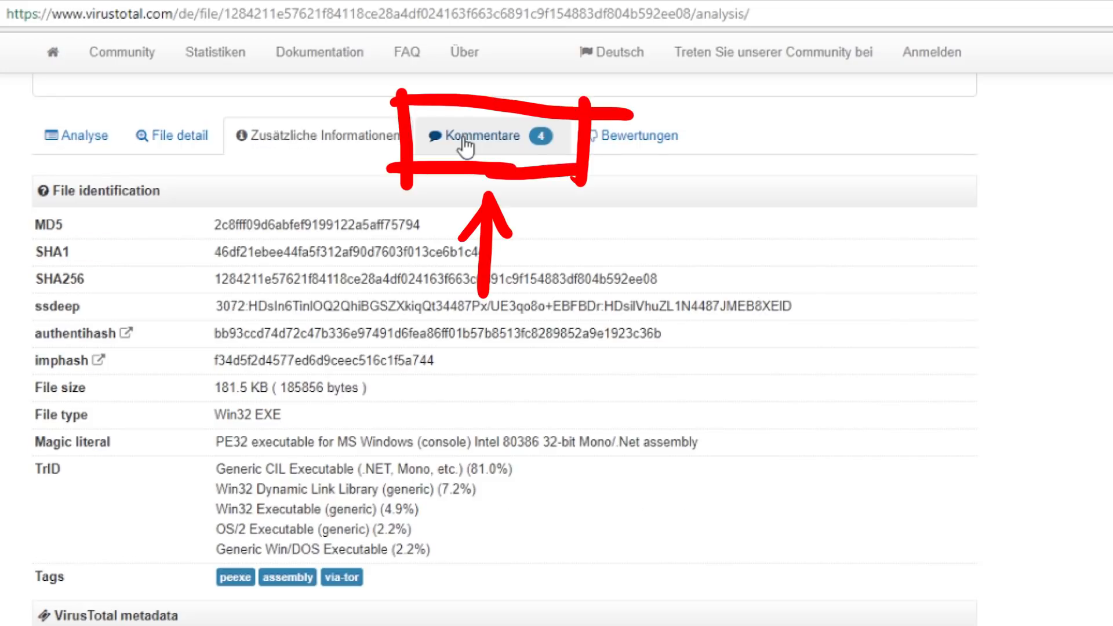
{"action": "left_click", "coordinate": [481, 135]}
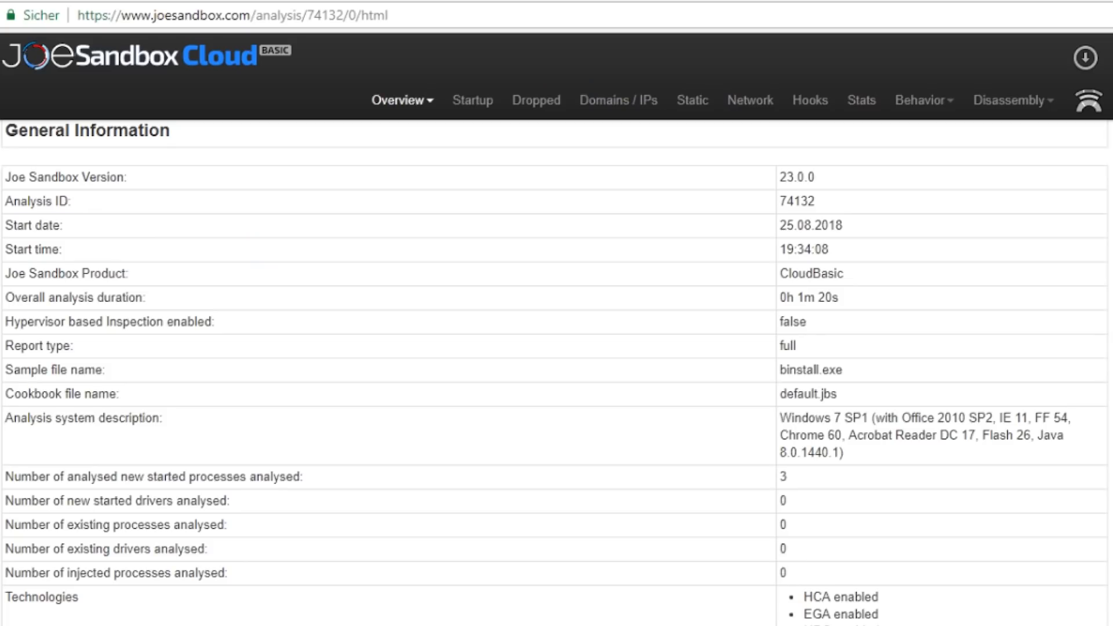
Scroll the Joe Sandbox report for binstall.exe down to the malicious classification chart
{"action": "scroll", "scroll_direction": "down", "scroll_amount": 3}
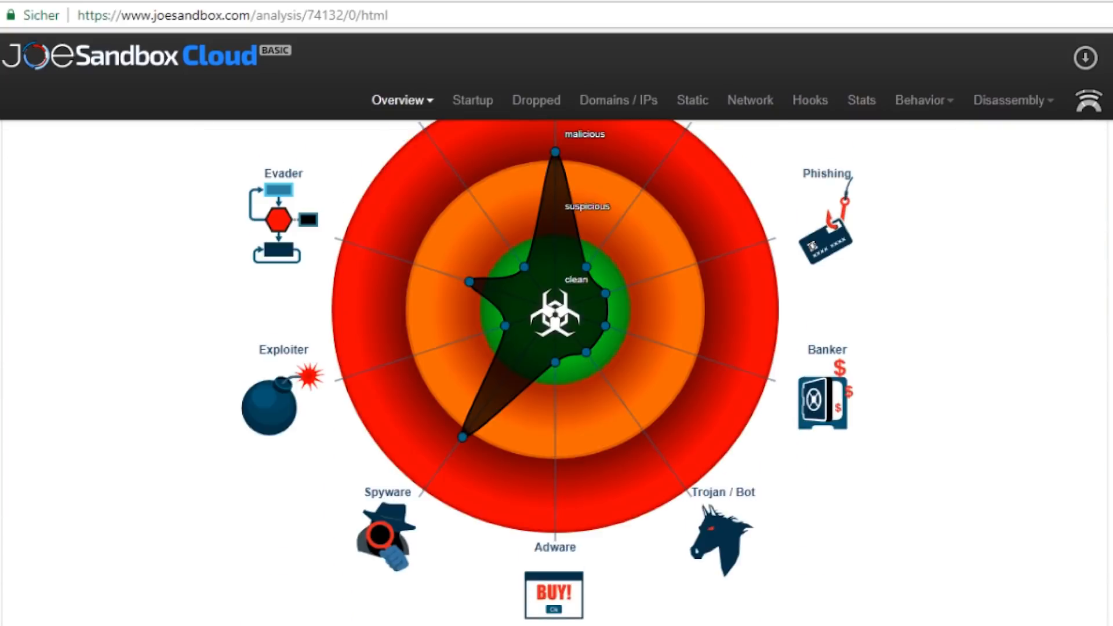
{"action": "scroll", "scroll_direction": "down", "scroll_amount": 3}
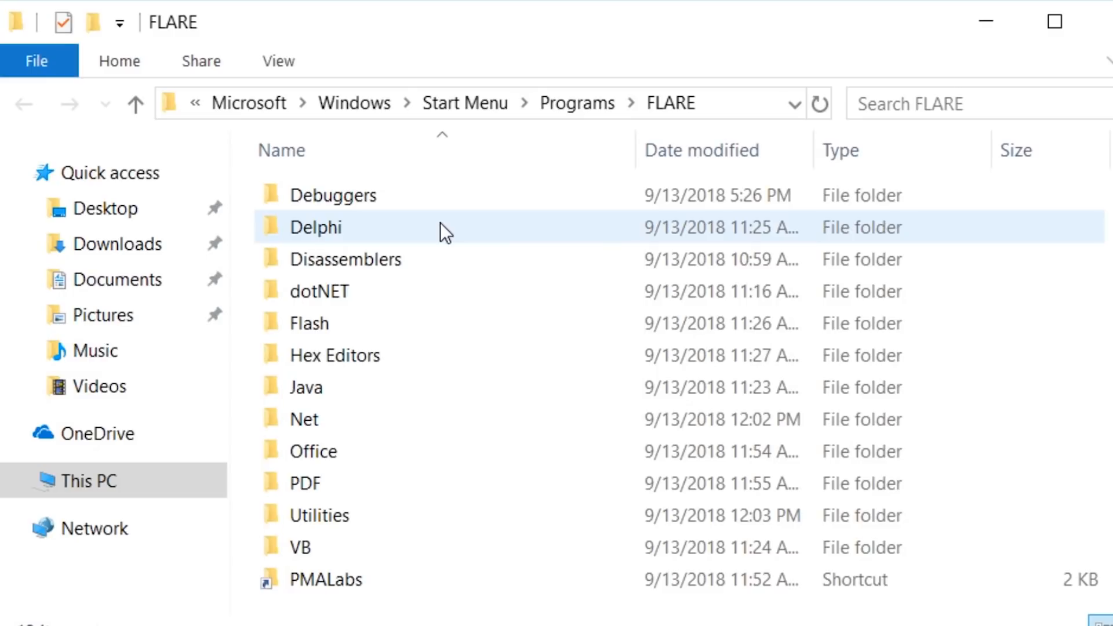
Browse the FLARE tool folders into Utilities and launch PEiD
{"action": "double_click", "coordinate": [315, 227]}
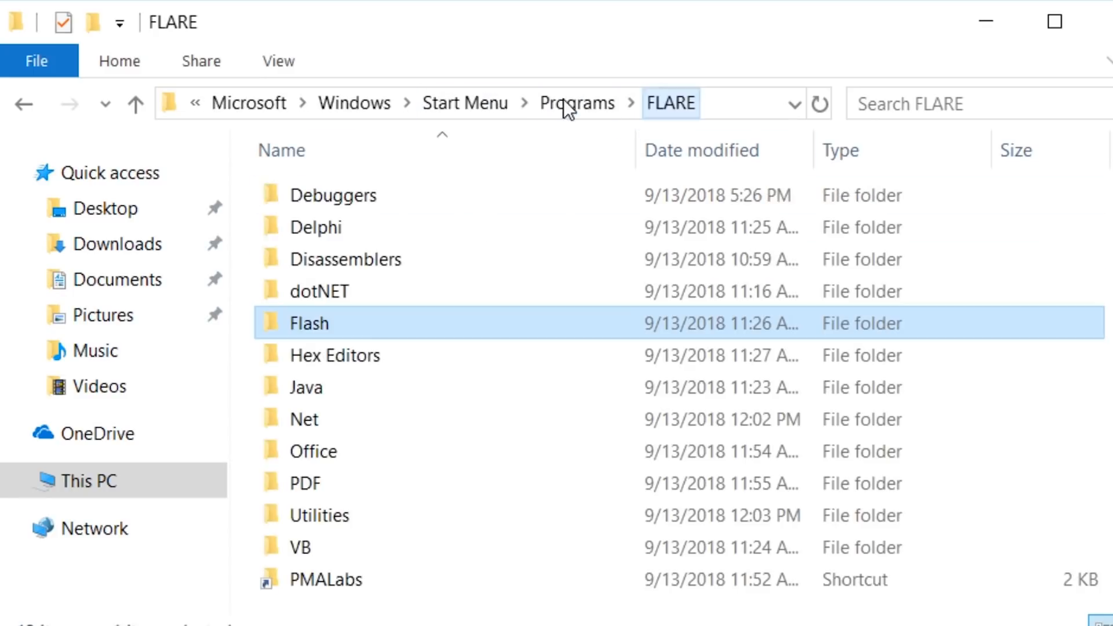
{"action": "double_click", "coordinate": [320, 515]}
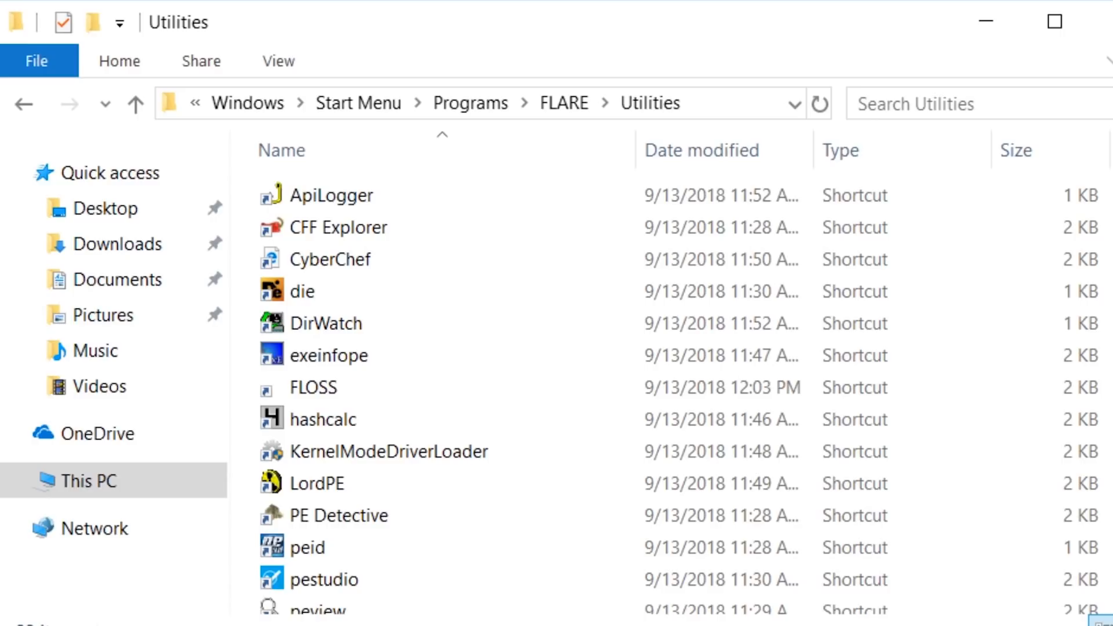
{"action": "mouse_move", "coordinate": [427, 614]}
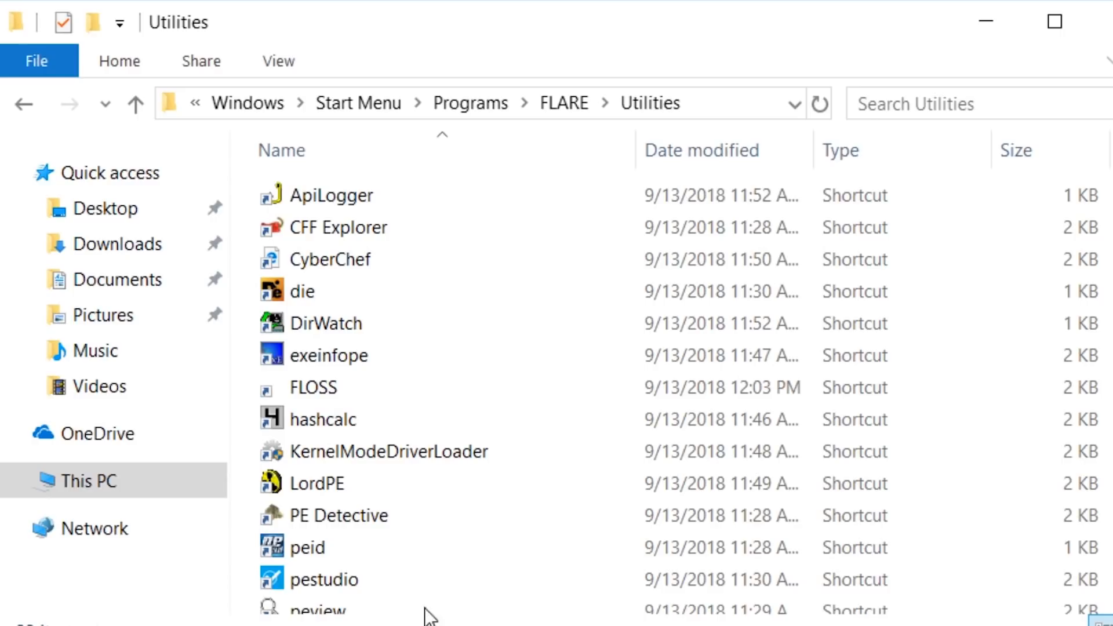
{"action": "double_click", "coordinate": [307, 548]}
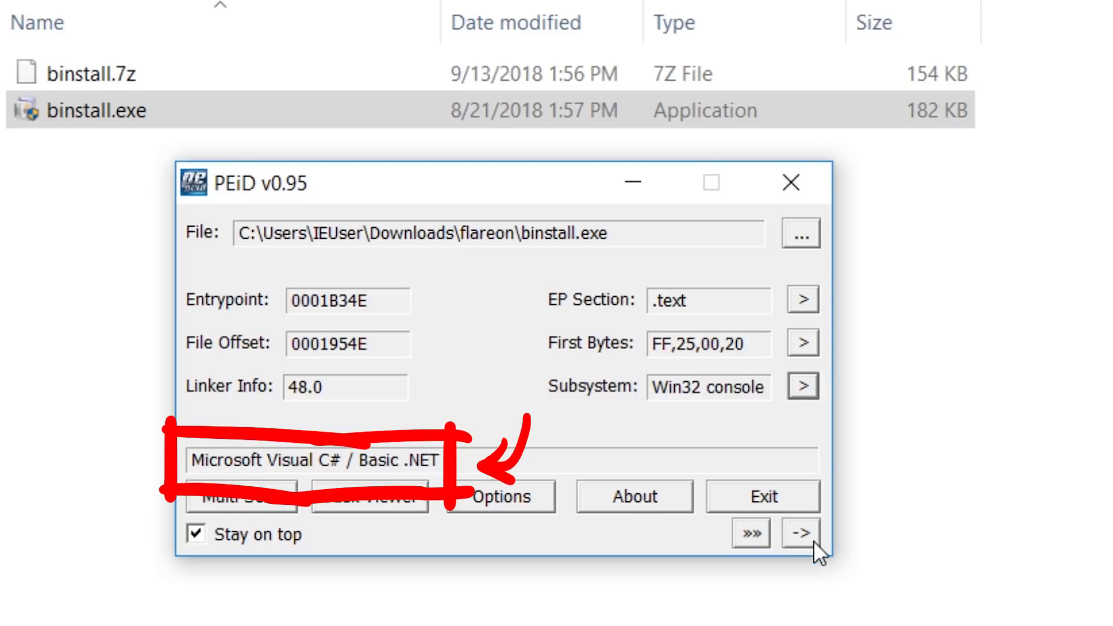
Run PEiD's entropy, EP and fast checks on binstall.exe: entropy 7.69, packed
{"action": "left_click", "coordinate": [800, 533]}
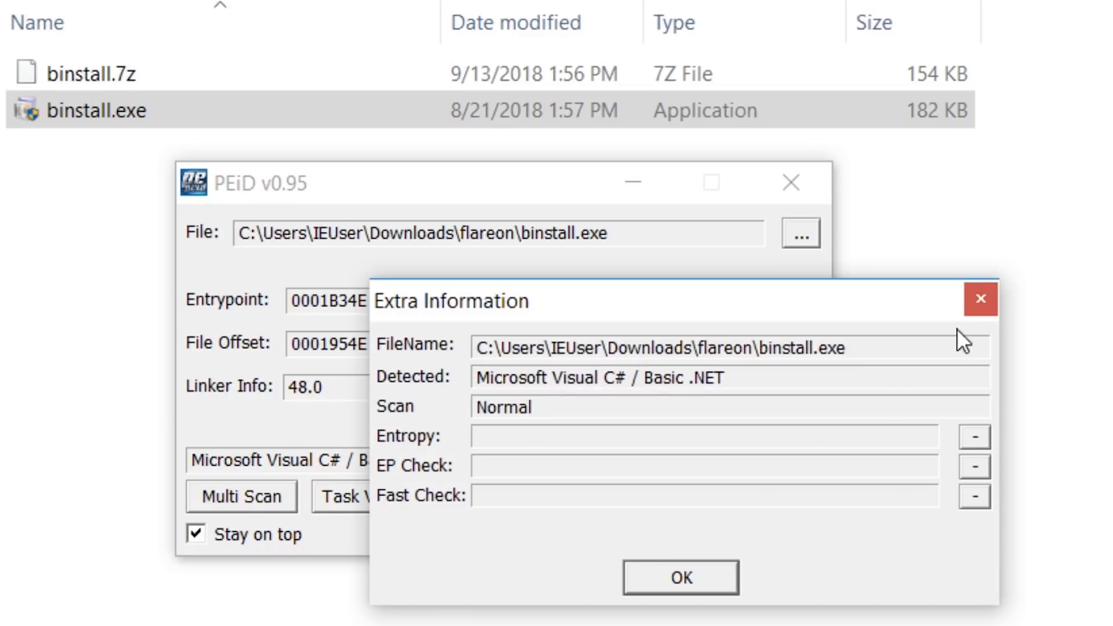
{"action": "left_click", "coordinate": [974, 496]}
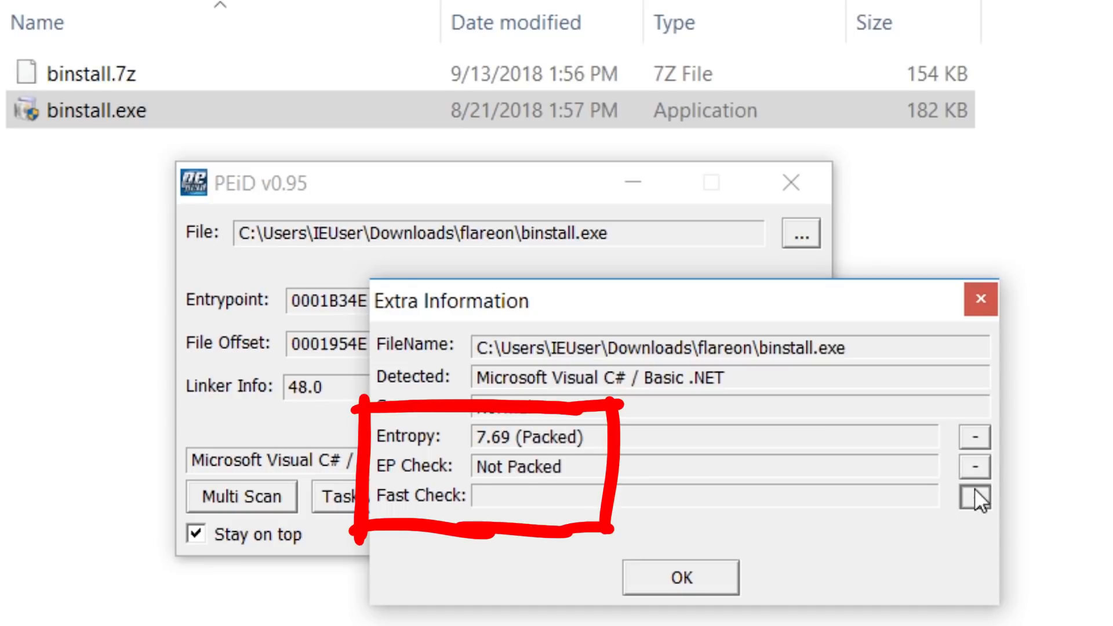
{"action": "left_click", "coordinate": [974, 496]}
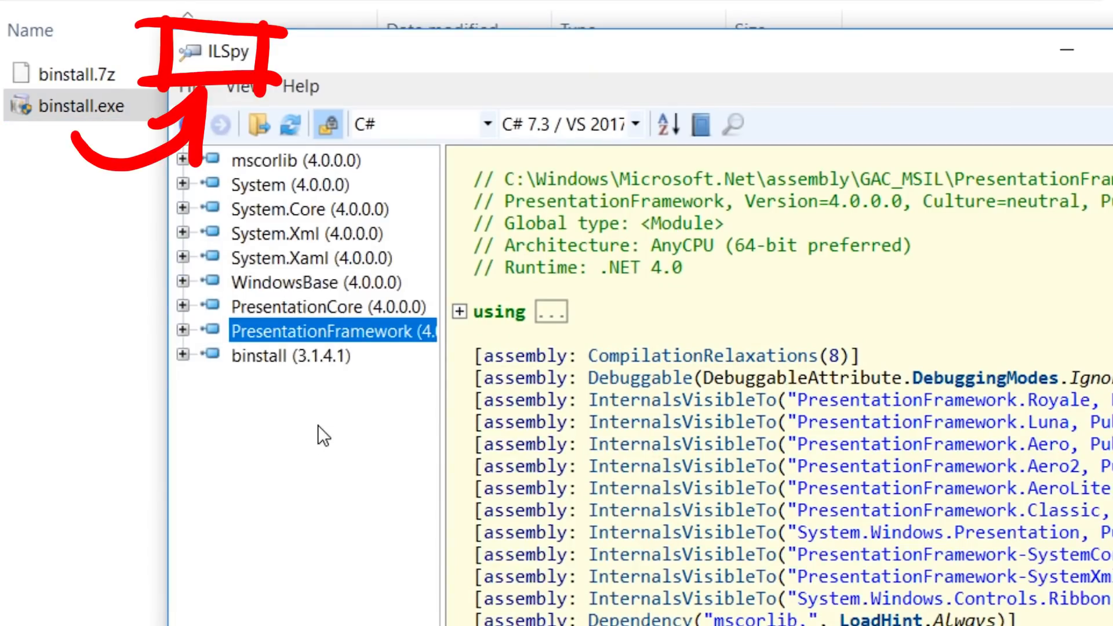
Follow binstall's module constructor into its 16-word XOR decryption method in ILSpy
{"action": "left_click", "coordinate": [298, 355]}
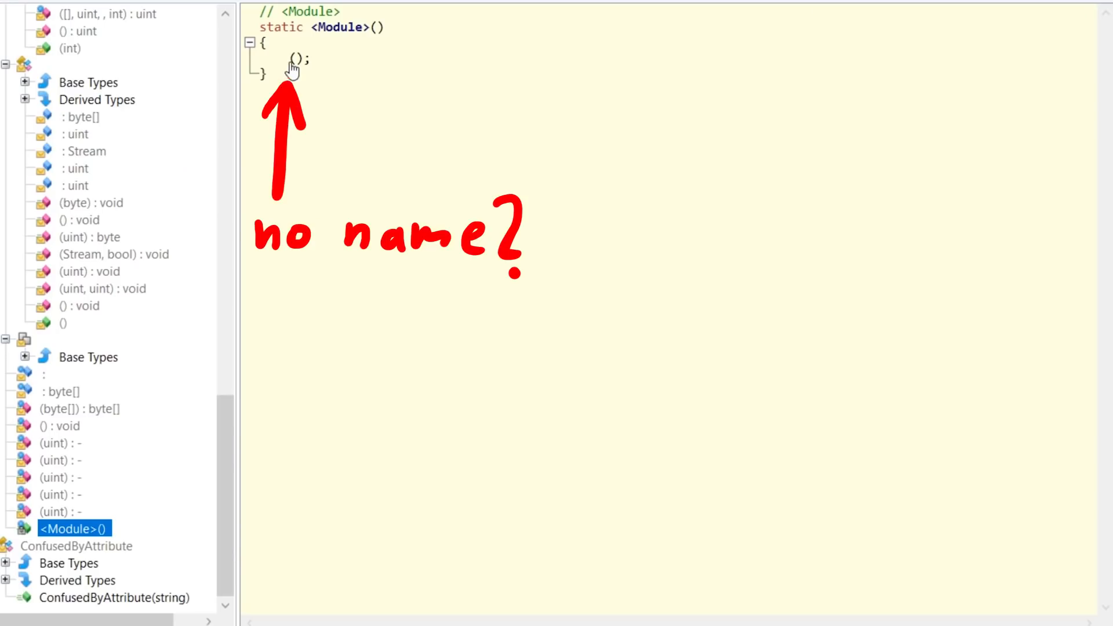
{"action": "left_click", "coordinate": [66, 426]}
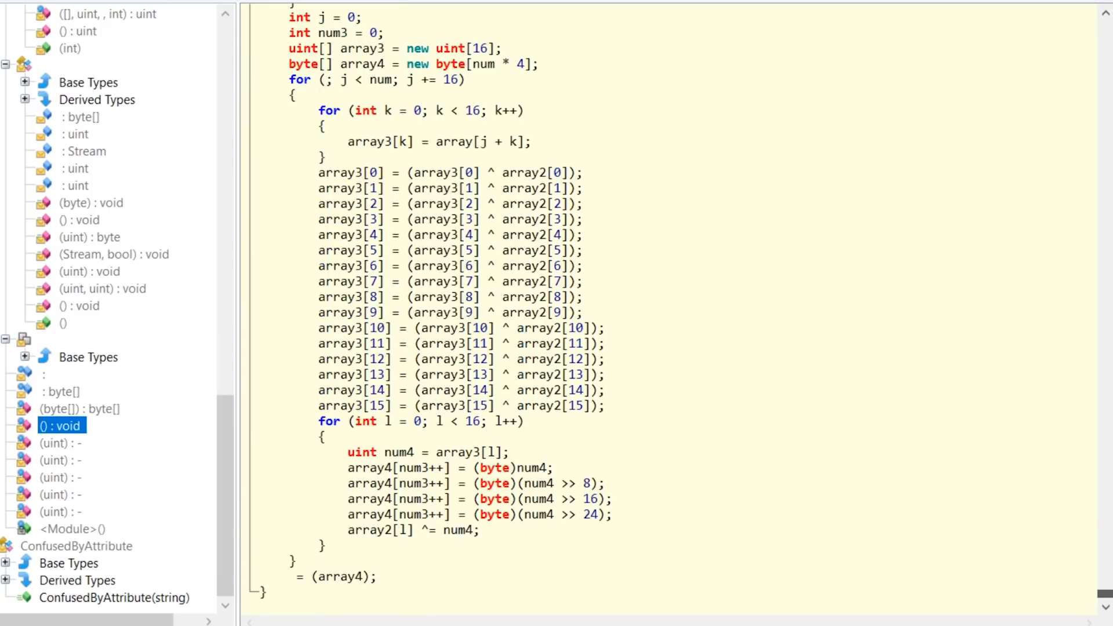
{"action": "mouse_move", "coordinate": [312, 584]}
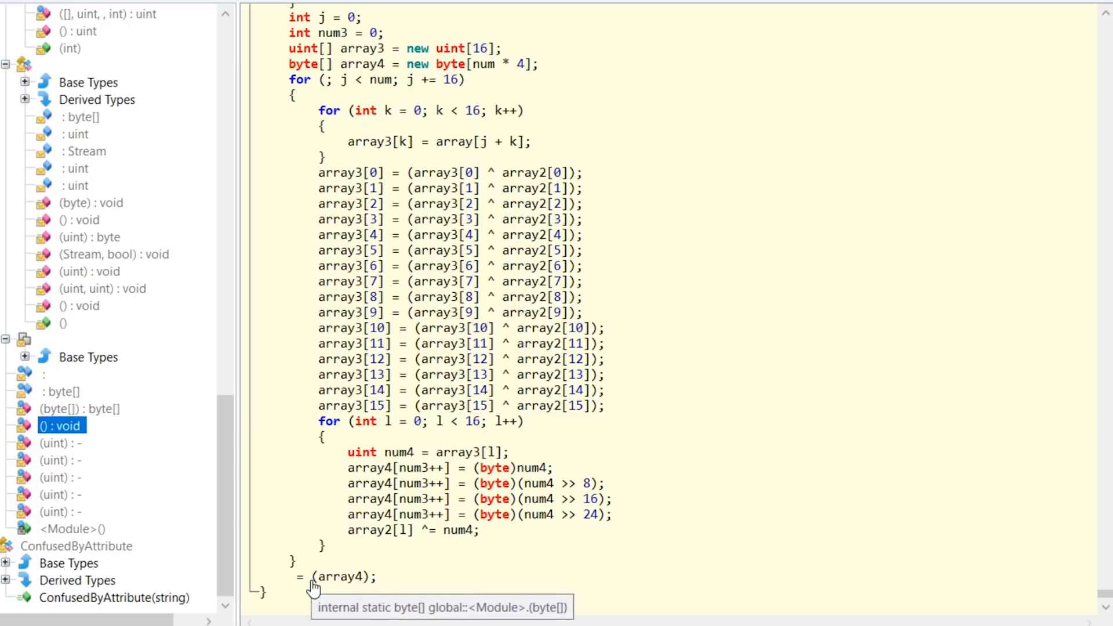
{"action": "left_click", "coordinate": [80, 408]}
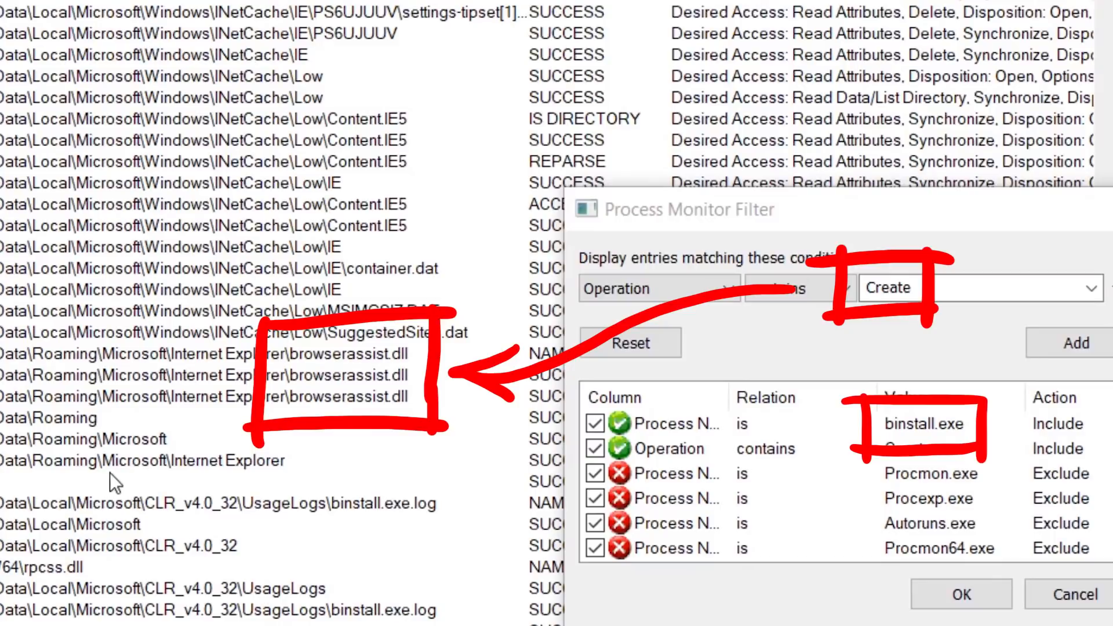
Apply the Process Monitor filter for binstall.exe Create operations
{"action": "left_click", "coordinate": [177, 396]}
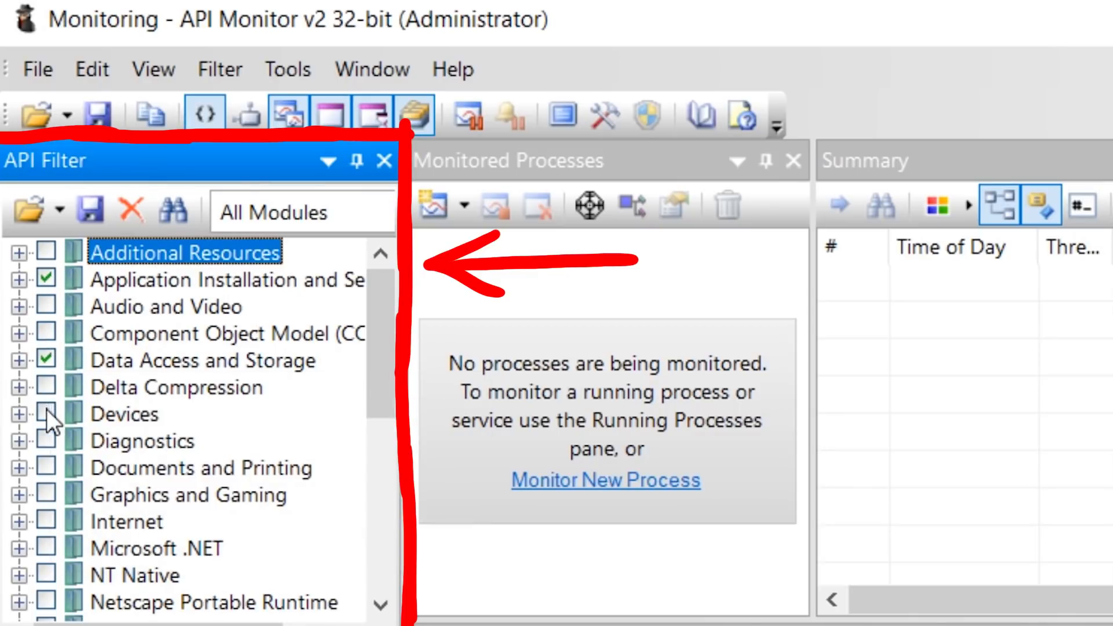
Enable the Microsoft .NET API category and start monitoring binstall.exe in API Monitor
{"action": "scroll", "scroll_direction": "down", "scroll_amount": 3}
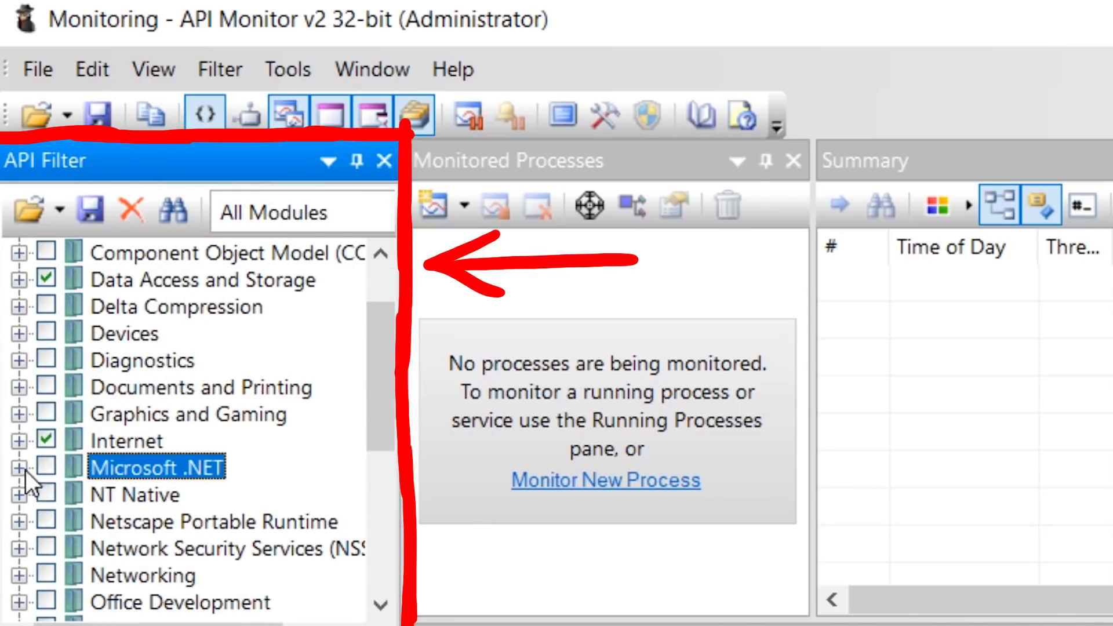
{"action": "left_click", "coordinate": [605, 480]}
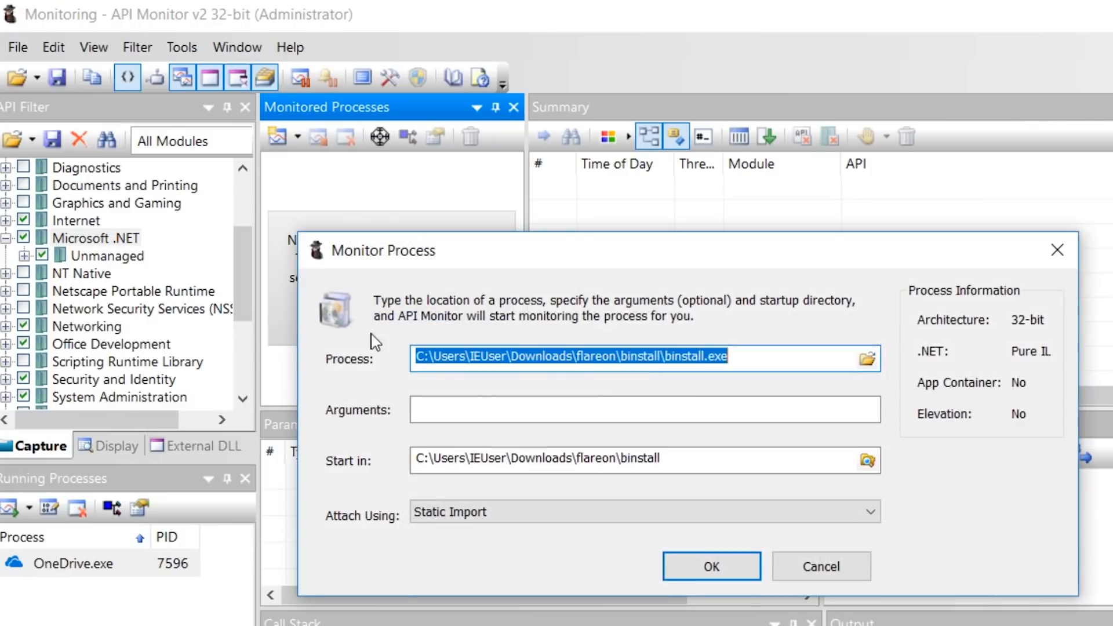
{"action": "left_click", "coordinate": [711, 566]}
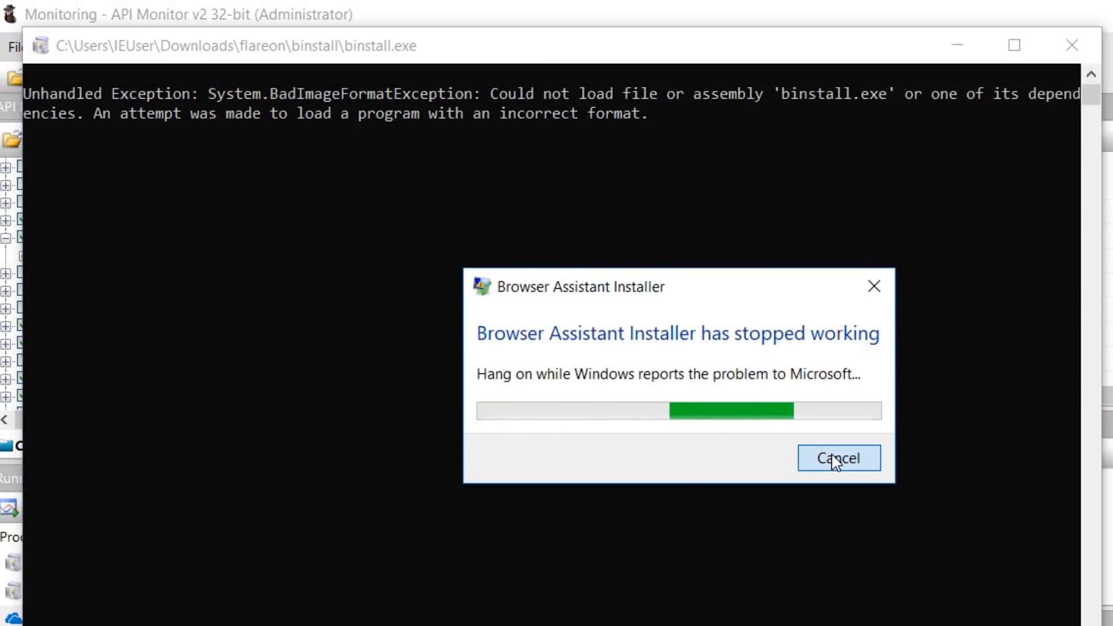
{"action": "left_click", "coordinate": [838, 458]}
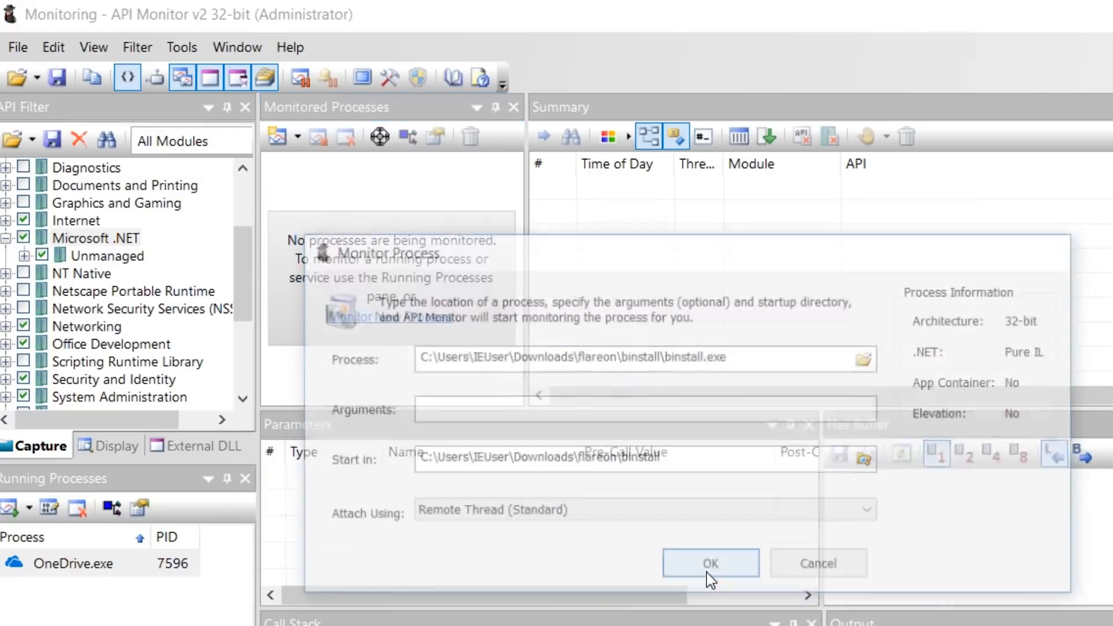
{"action": "left_click", "coordinate": [710, 563]}
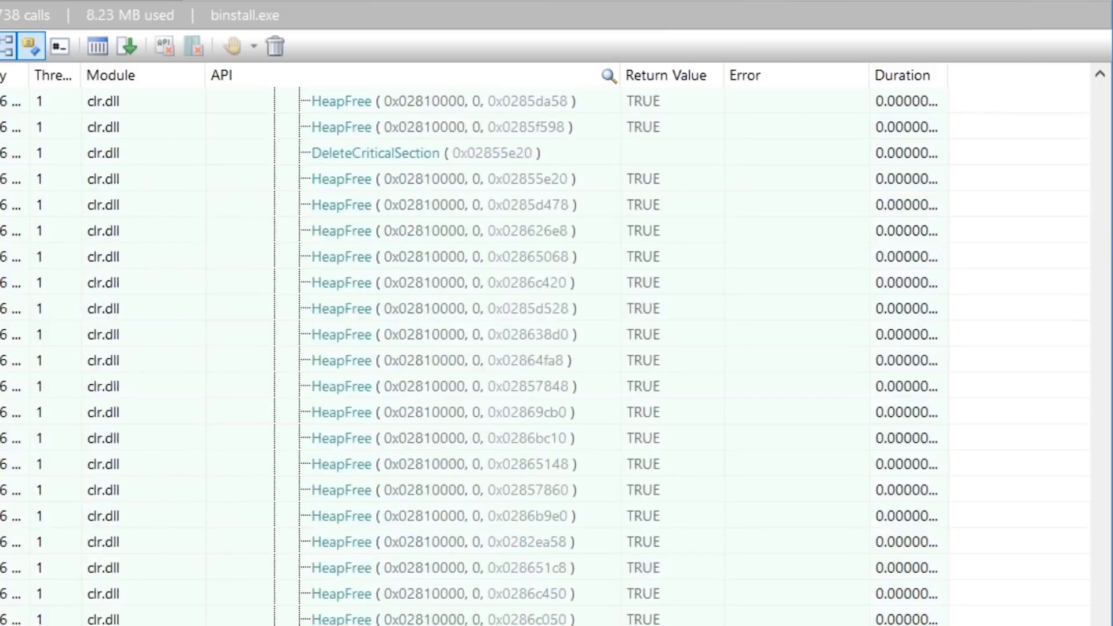
Run PEiD's packing checks on browserassist.dll: entropy 6.23, not packed
{"action": "left_click", "coordinate": [29, 46]}
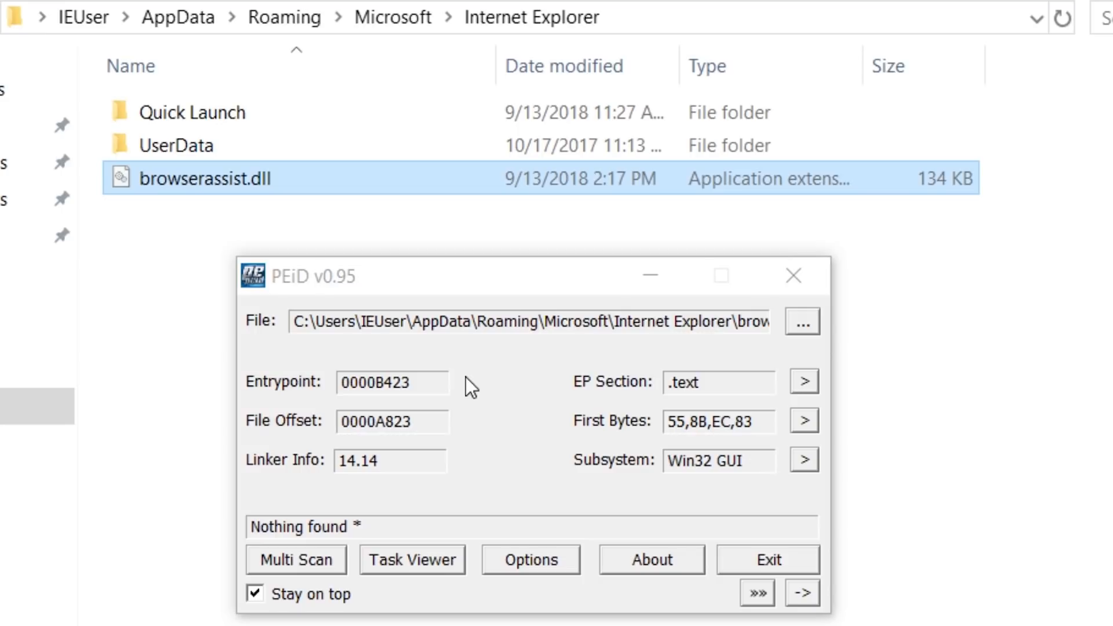
{"action": "mouse_move", "coordinate": [757, 592]}
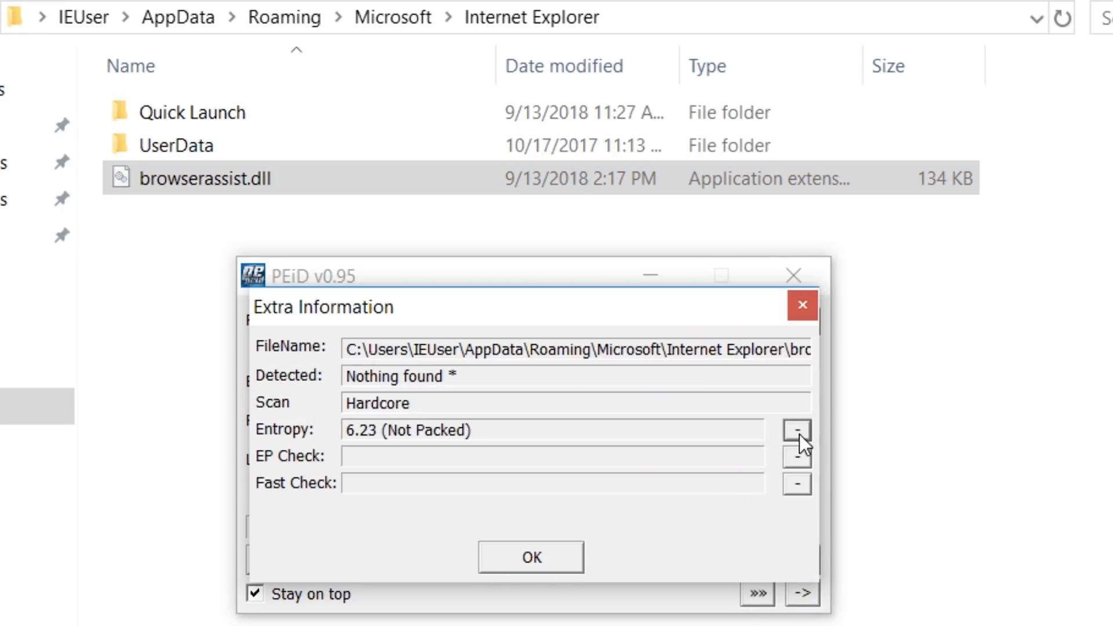
{"action": "left_click", "coordinate": [796, 430]}
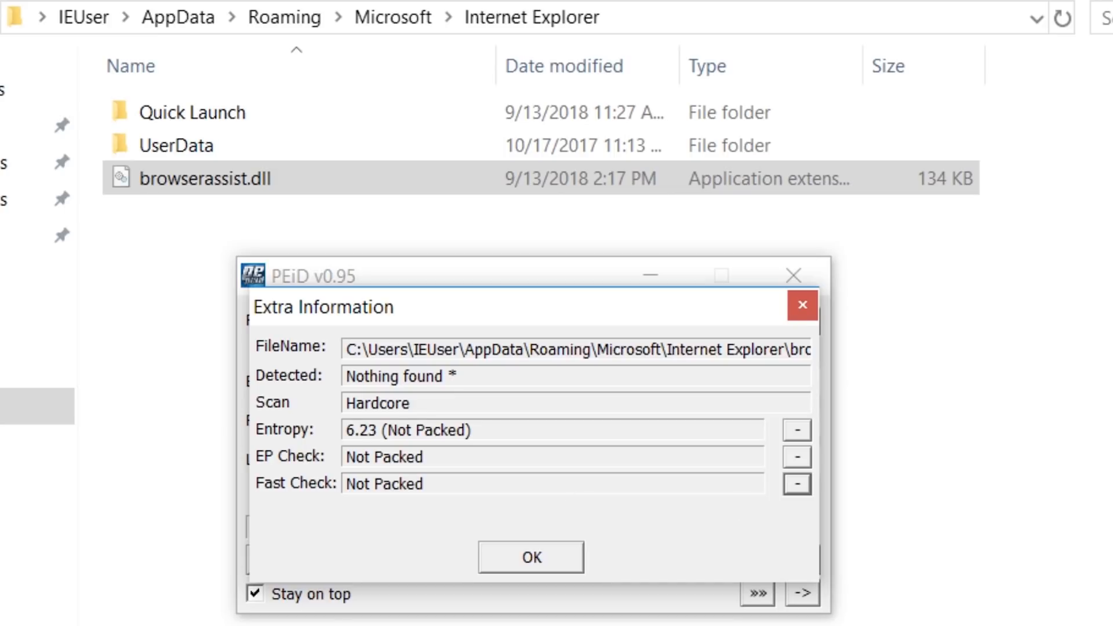
{"action": "mouse_move", "coordinate": [801, 318]}
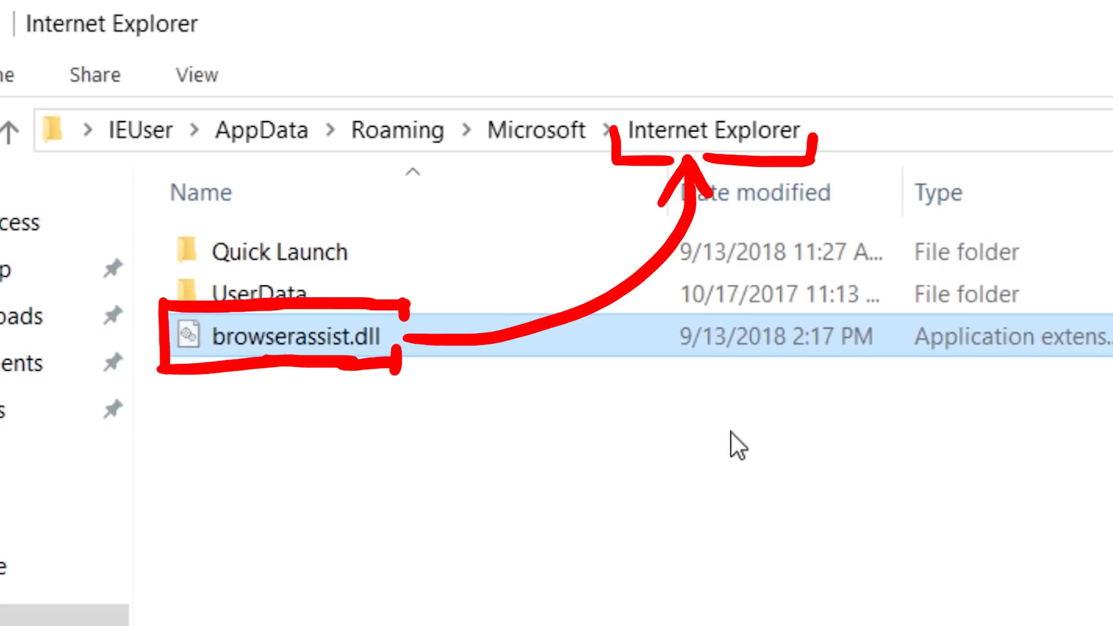
{"action": "mouse_move", "coordinate": [565, 436]}
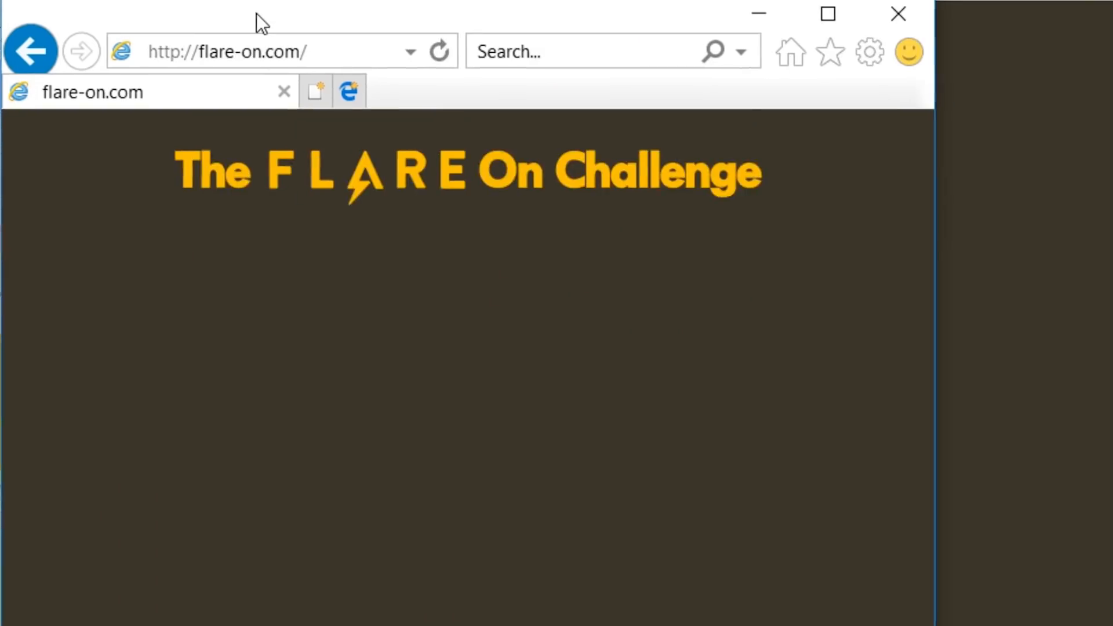
Open the Microsoft Privacy Statement from Internet Explorer's feedback form
{"action": "left_click", "coordinate": [908, 52]}
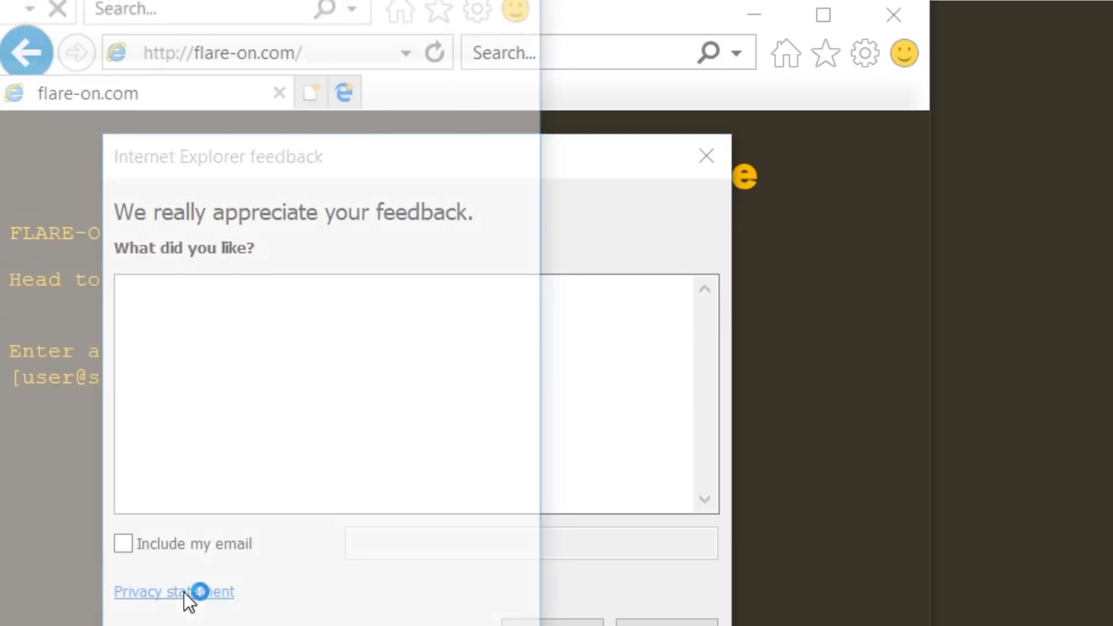
{"action": "left_click", "coordinate": [173, 592]}
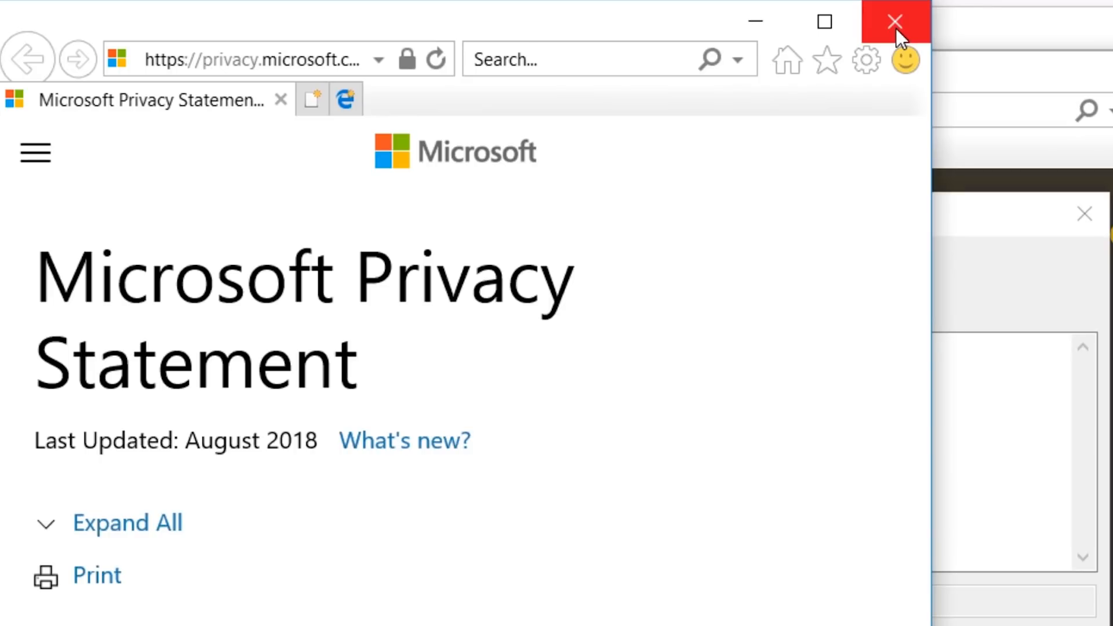
Close the privacy statement window and search Google for 'internet explorer'
{"action": "left_click", "coordinate": [894, 22]}
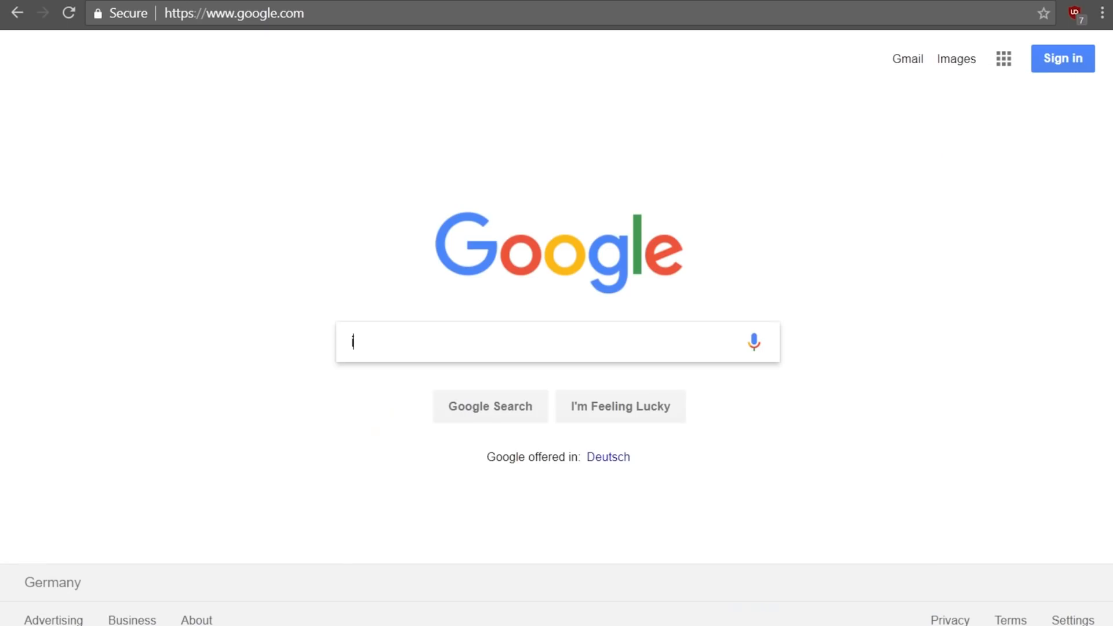
{"action": "type", "text": "nternet explore"}
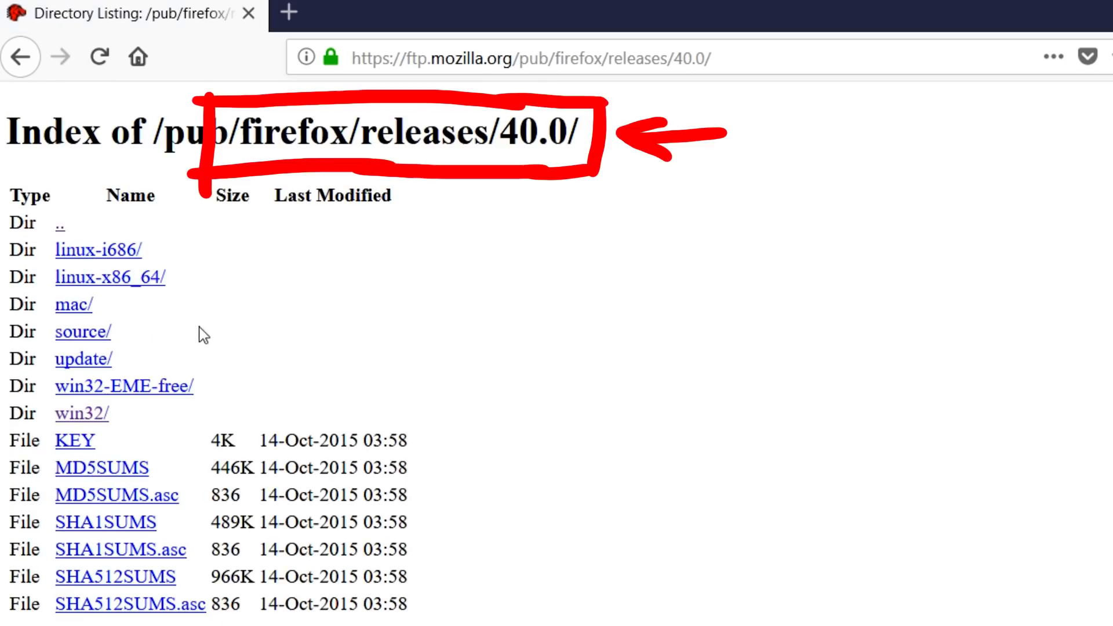
Save Firefox Setup 40.0.exe from the win32 en-GB release folder and open the download
{"action": "left_click", "coordinate": [82, 414]}
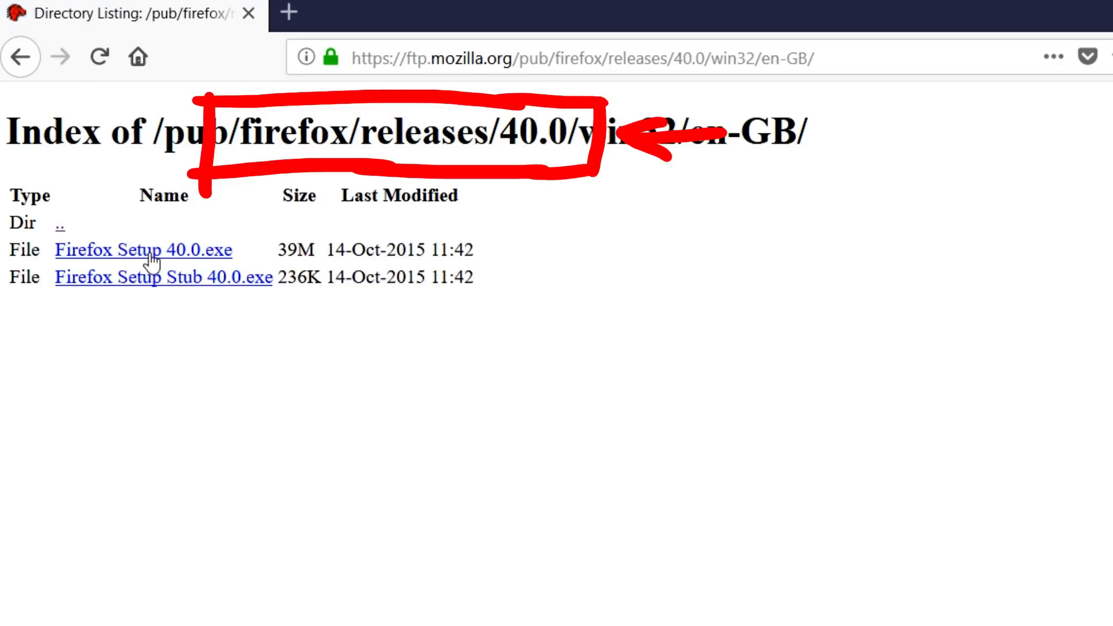
{"action": "left_click", "coordinate": [143, 250]}
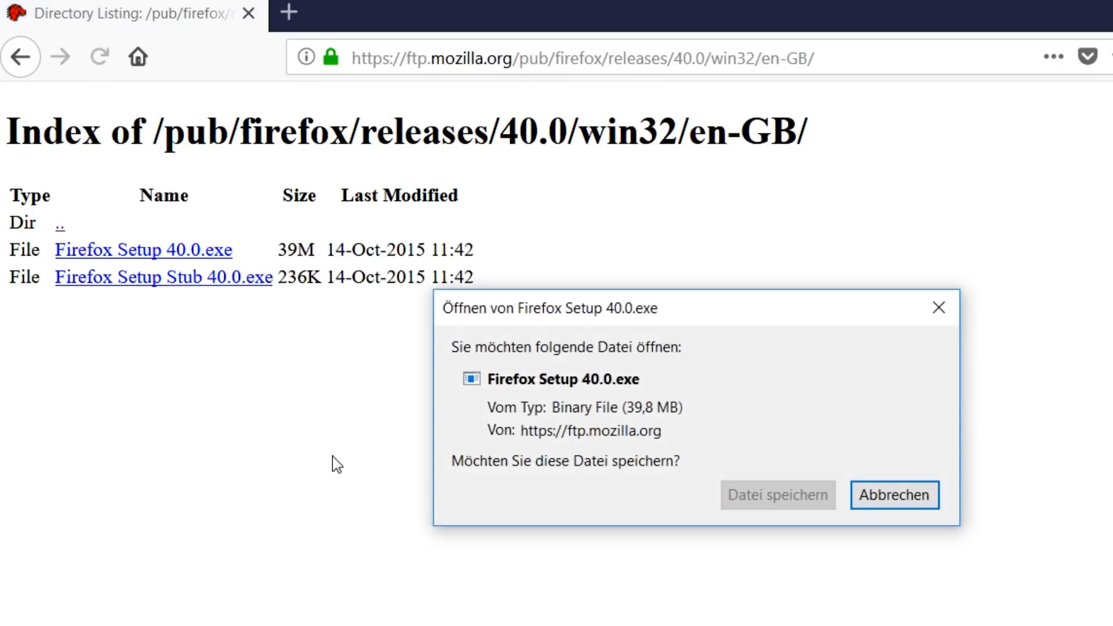
{"action": "left_click", "coordinate": [777, 495]}
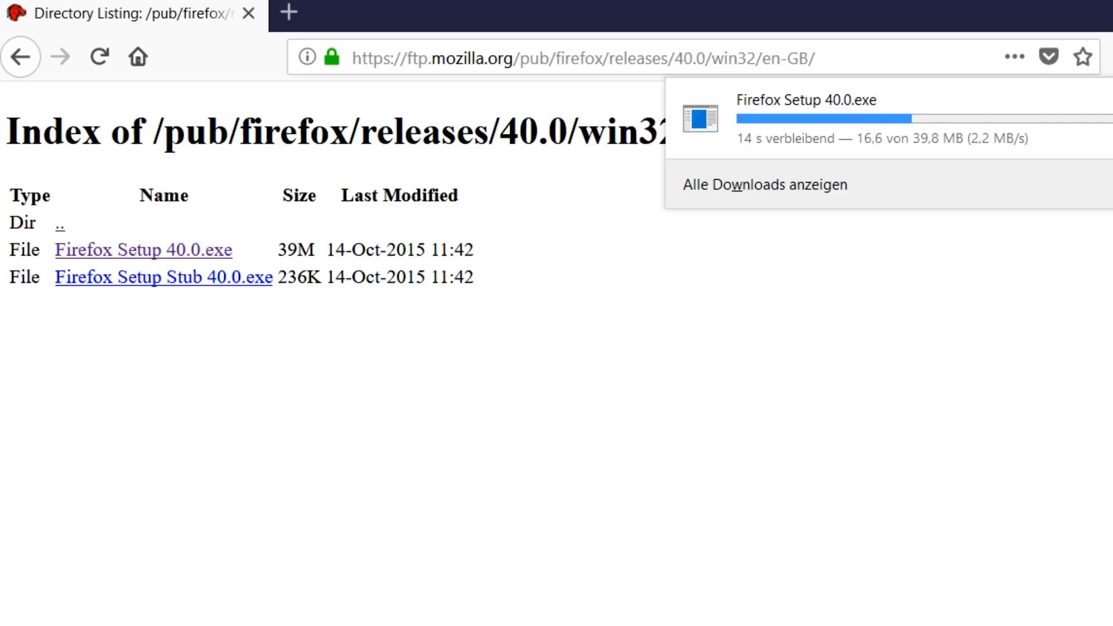
{"action": "left_click", "coordinate": [1100, 47]}
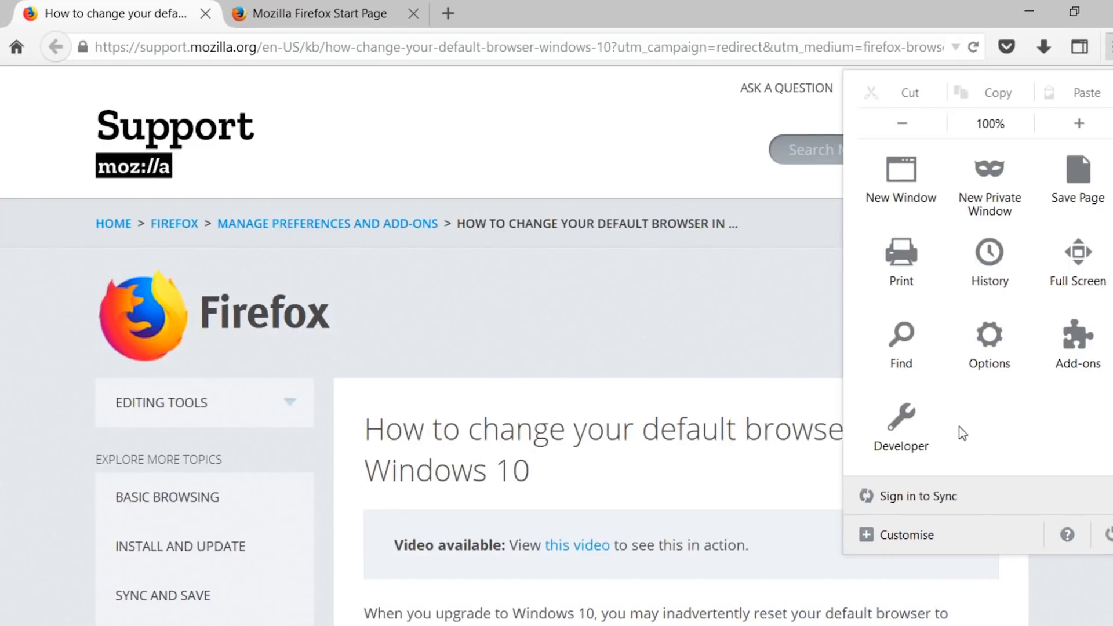
{"action": "left_click", "coordinate": [989, 345]}
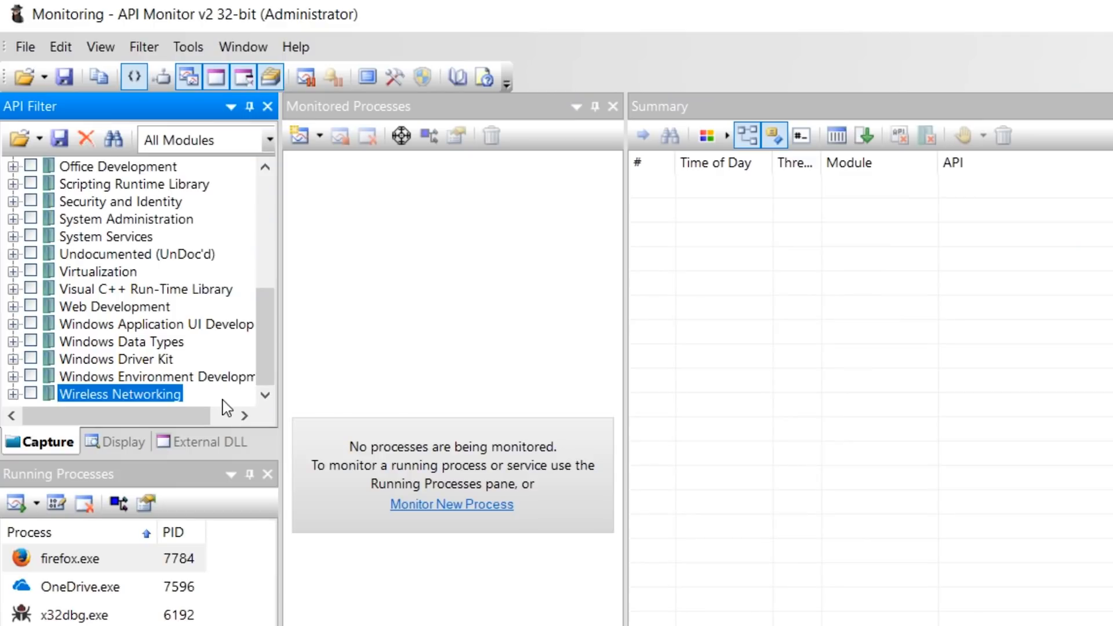
{"action": "mouse_move", "coordinate": [211, 437]}
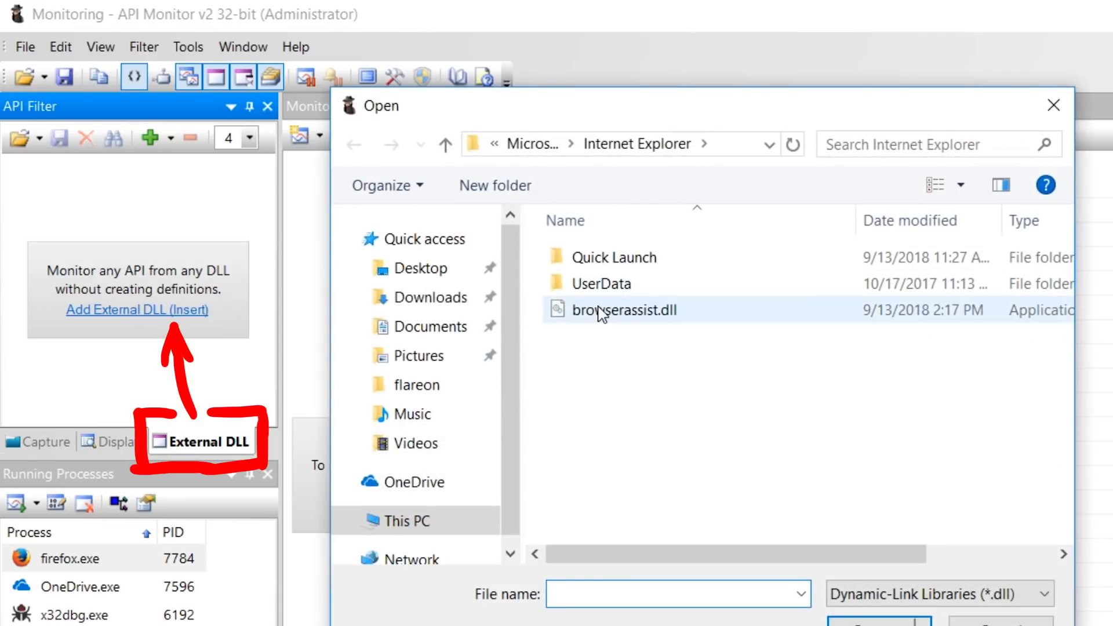
Pick browserassist.dll from the Internet Explorer folder as the external DLL to monitor
{"action": "double_click", "coordinate": [625, 310]}
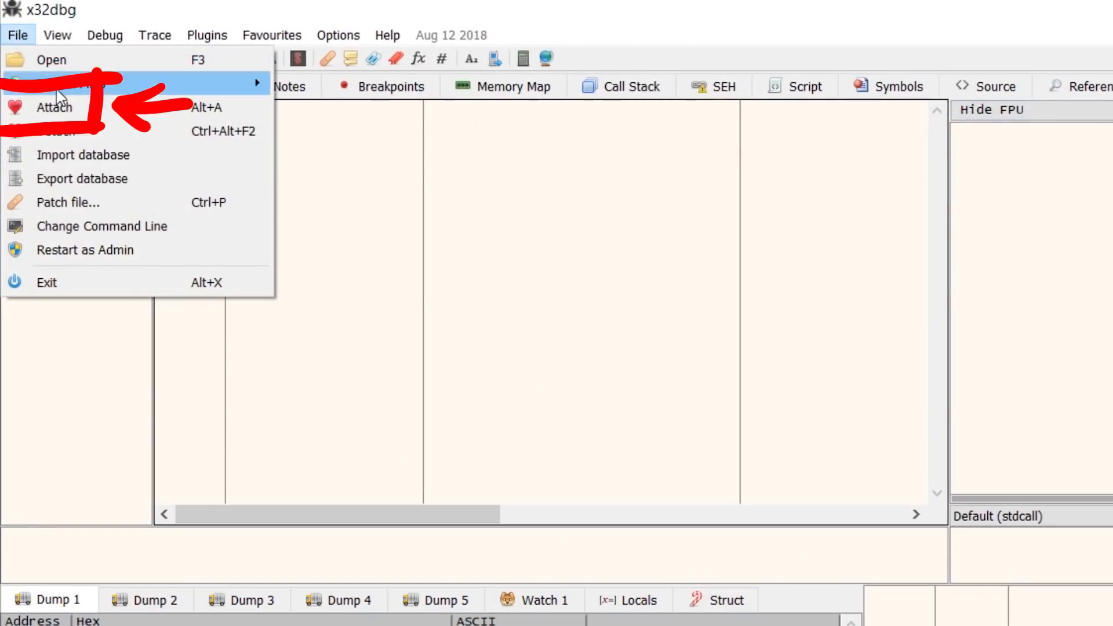
Attach x32dbg to the firefox process and view its memory map
{"action": "left_click", "coordinate": [54, 107]}
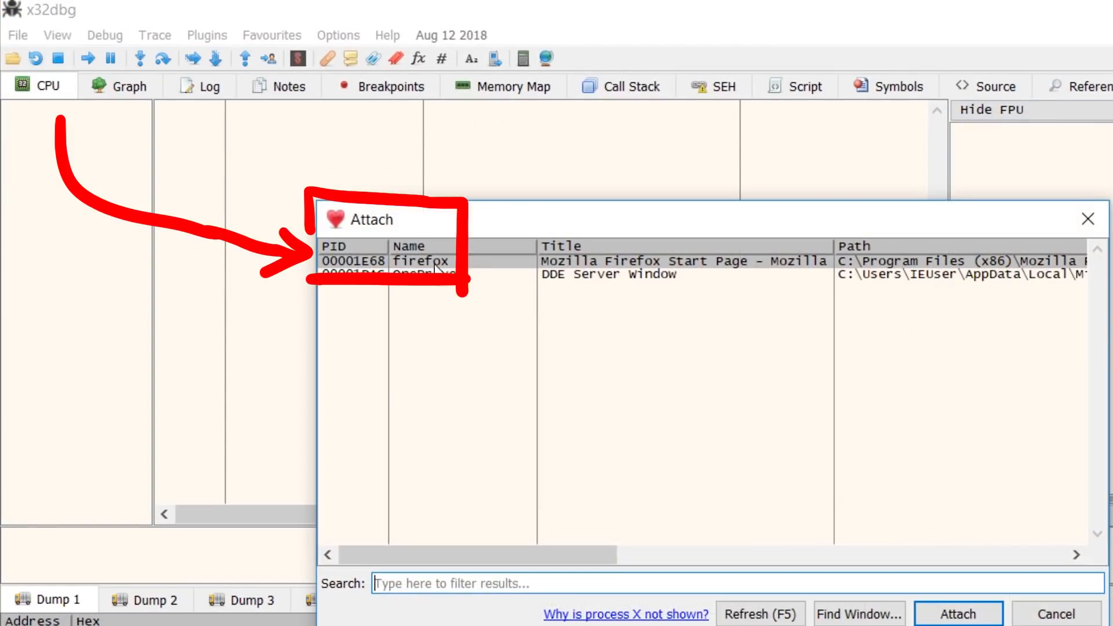
{"action": "left_click", "coordinate": [958, 614]}
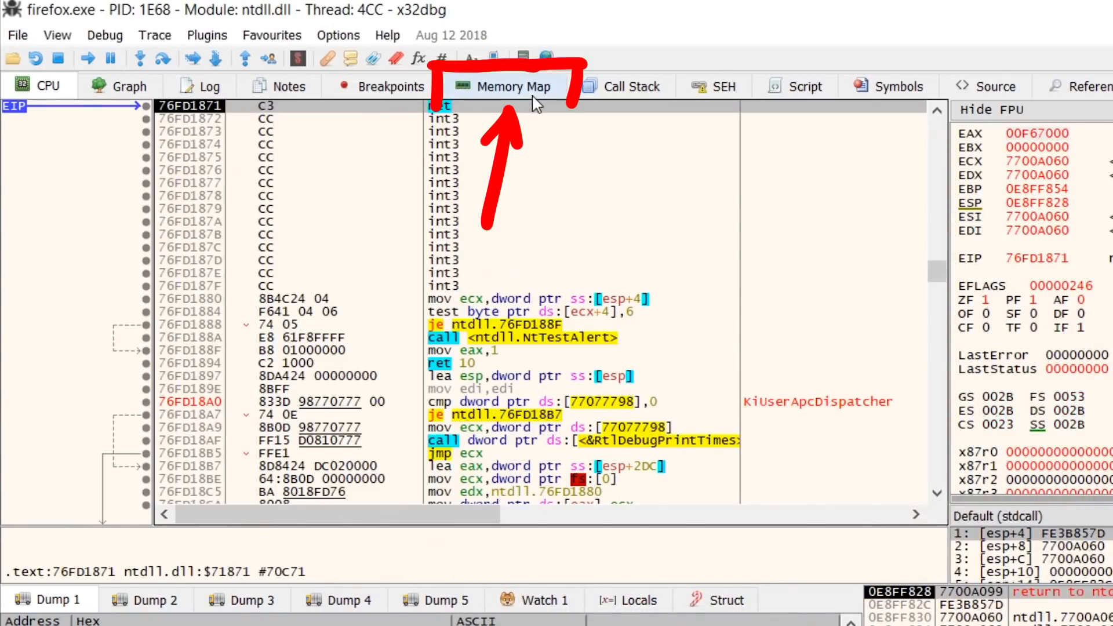
{"action": "left_click", "coordinate": [509, 86]}
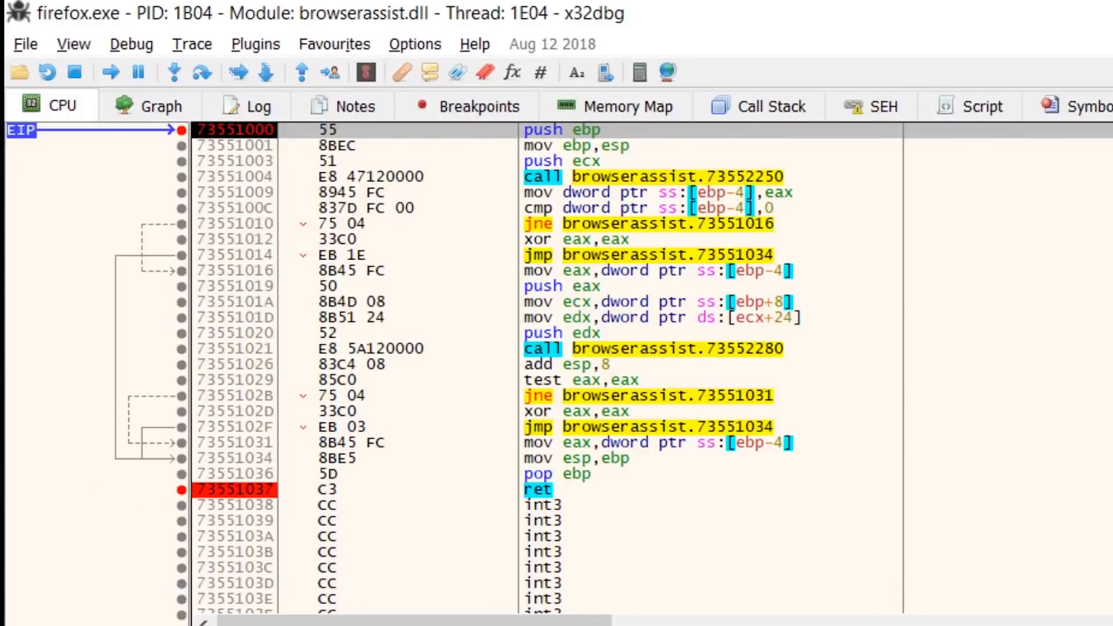
Run Firefox through the browserassist.dll breakpoints and read the stack's injected addCmd and askPassword JSON
{"action": "left_click", "coordinate": [47, 70]}
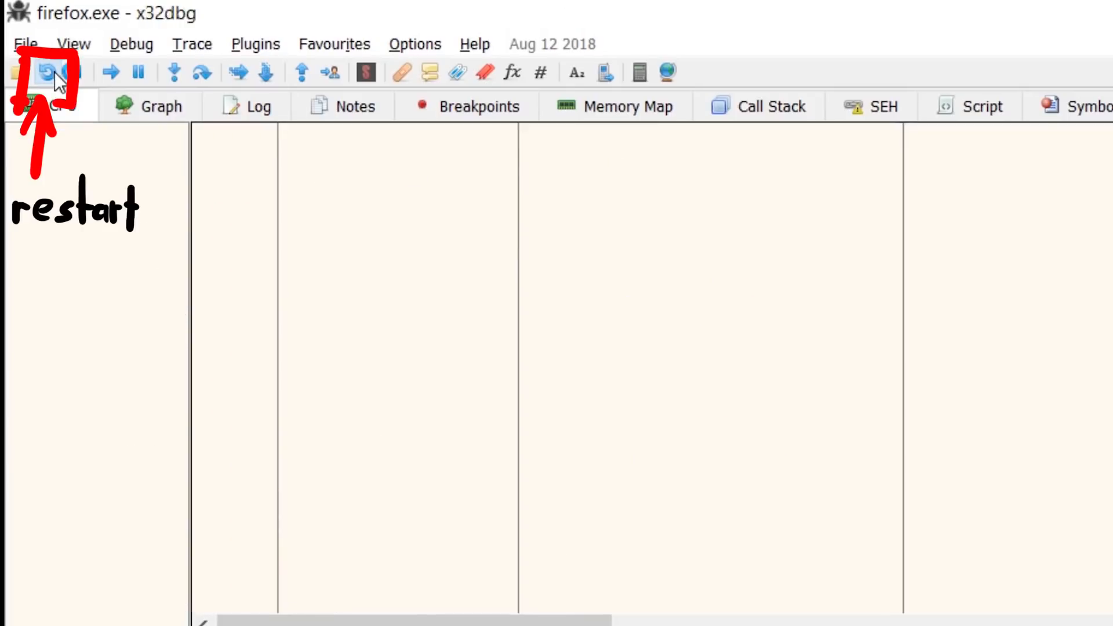
{"action": "left_click", "coordinate": [47, 72]}
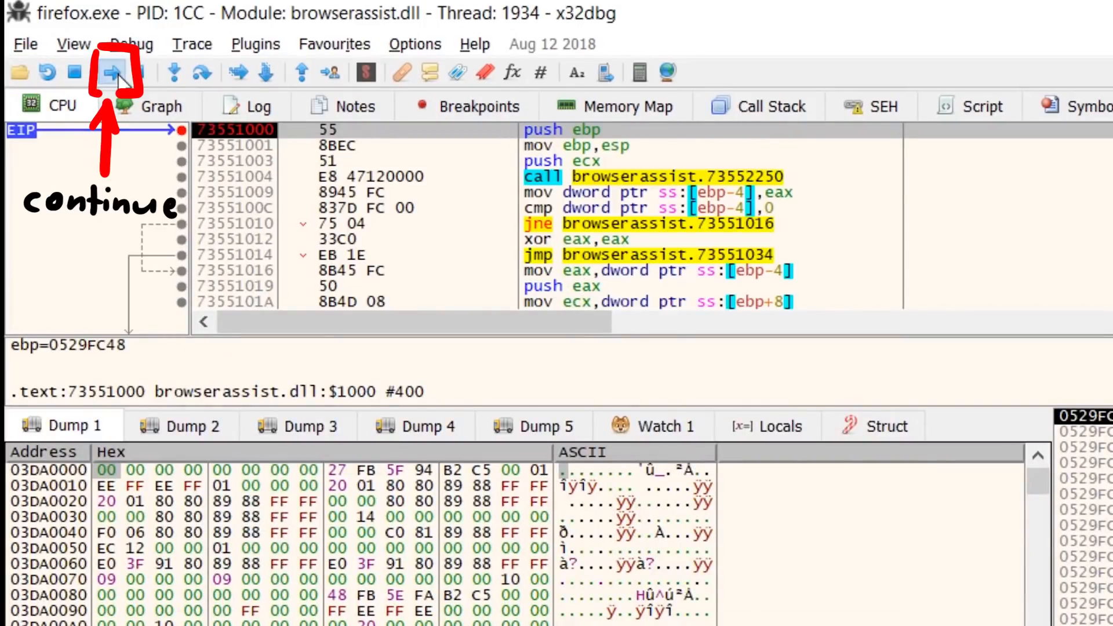
{"action": "left_click", "coordinate": [111, 72]}
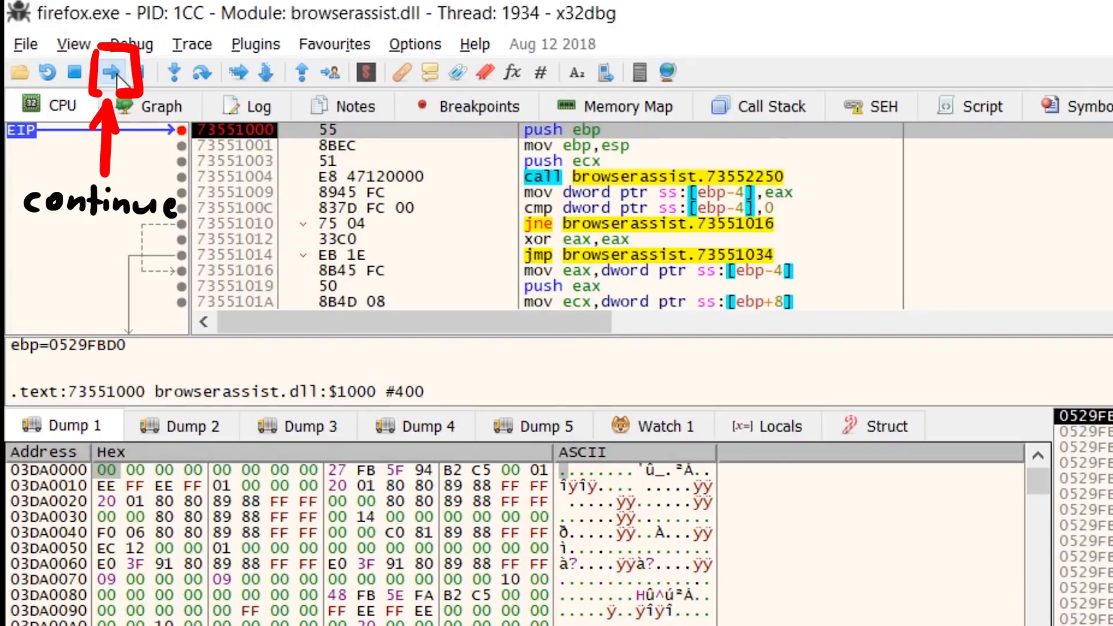
{"action": "left_click", "coordinate": [110, 72]}
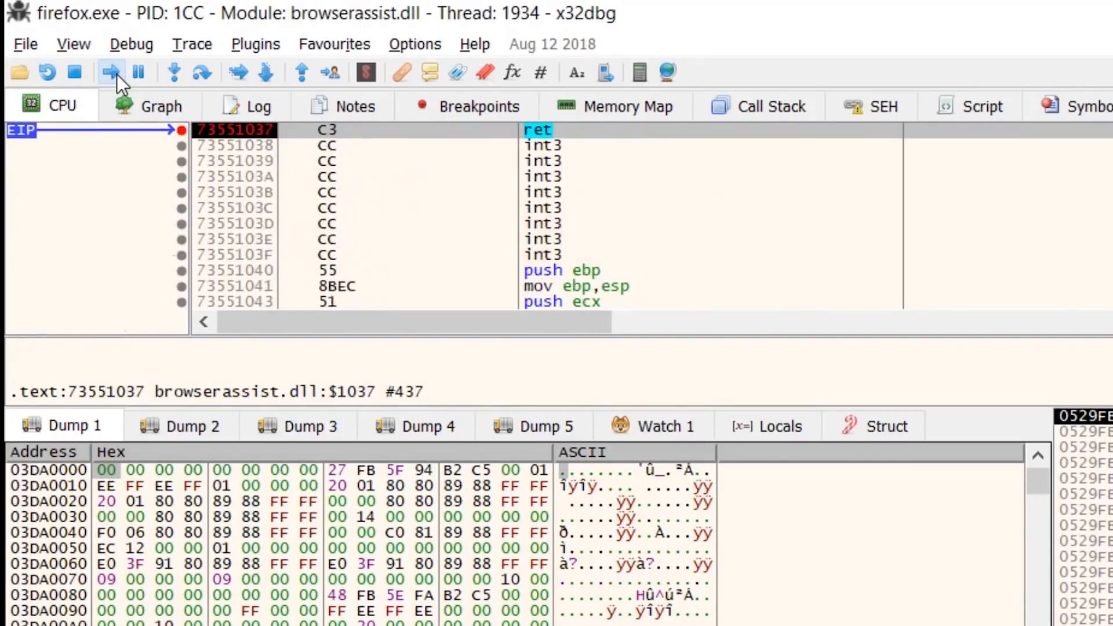
{"action": "left_click", "coordinate": [109, 72]}
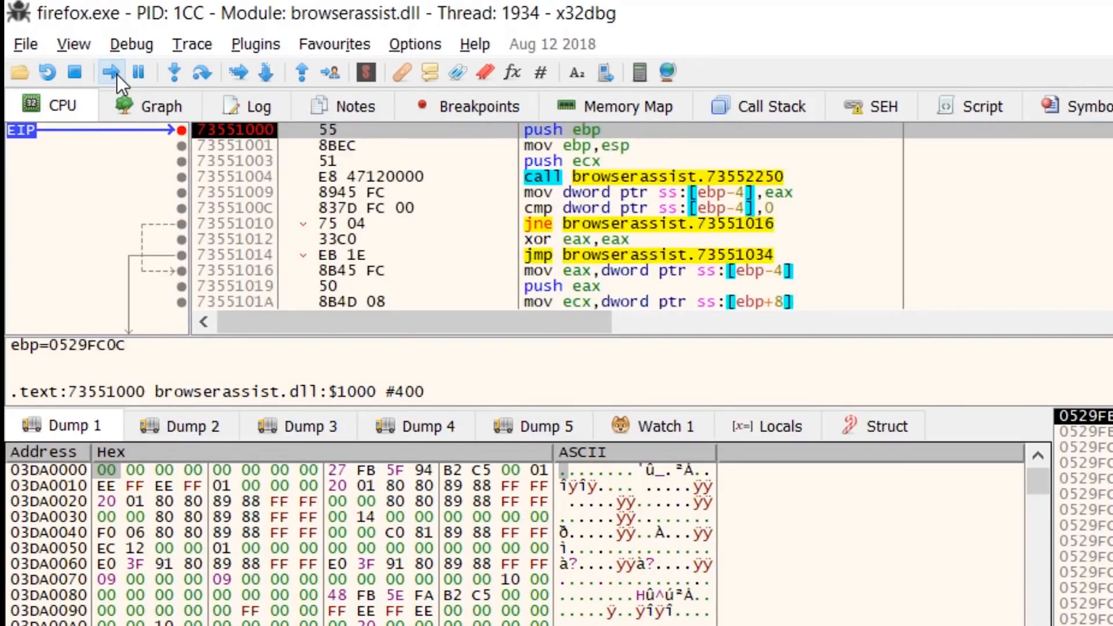
{"action": "left_click", "coordinate": [111, 72]}
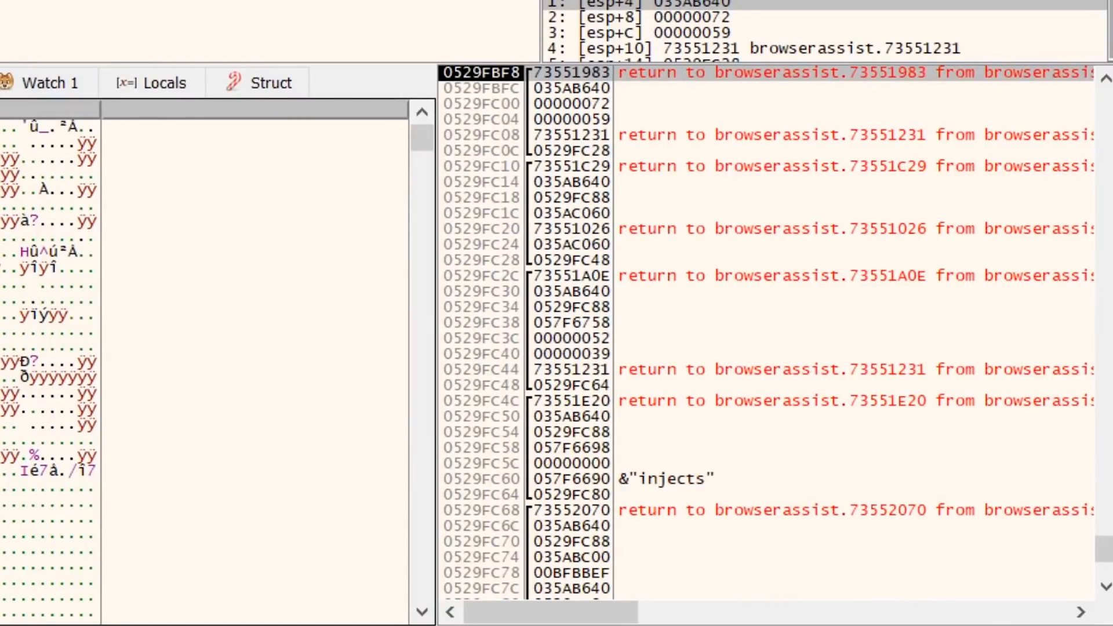
{"action": "scroll", "scroll_direction": "down", "scroll_amount": 3}
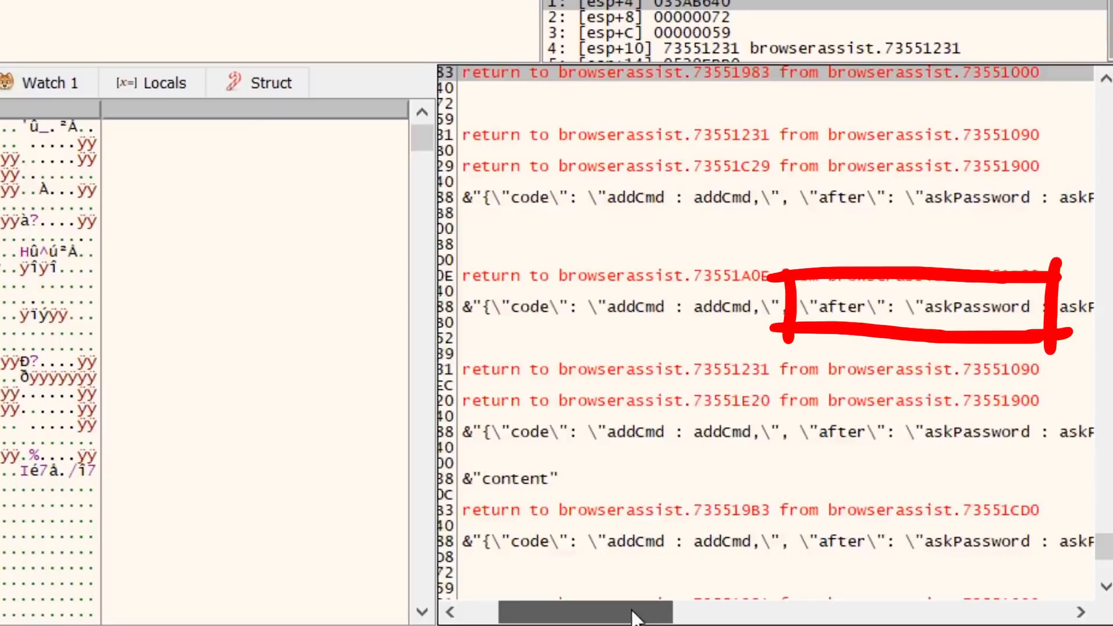
{"action": "scroll", "scroll_direction": "right", "scroll_amount": 3}
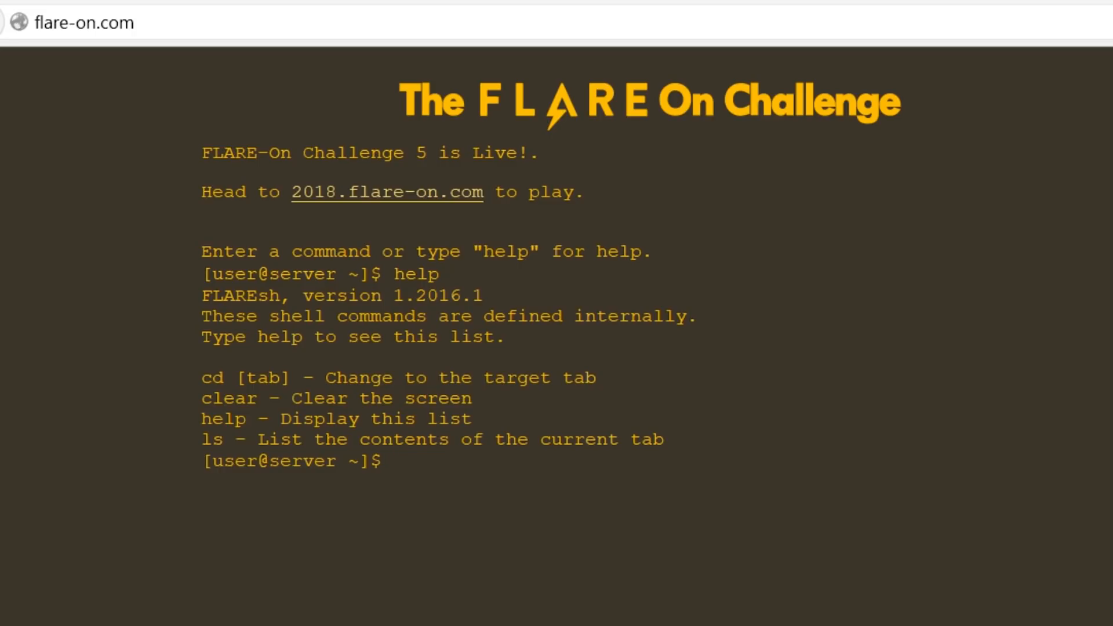
Try askPassword and su in the flare-on.com page shell
{"action": "type", "text": "askPw"}
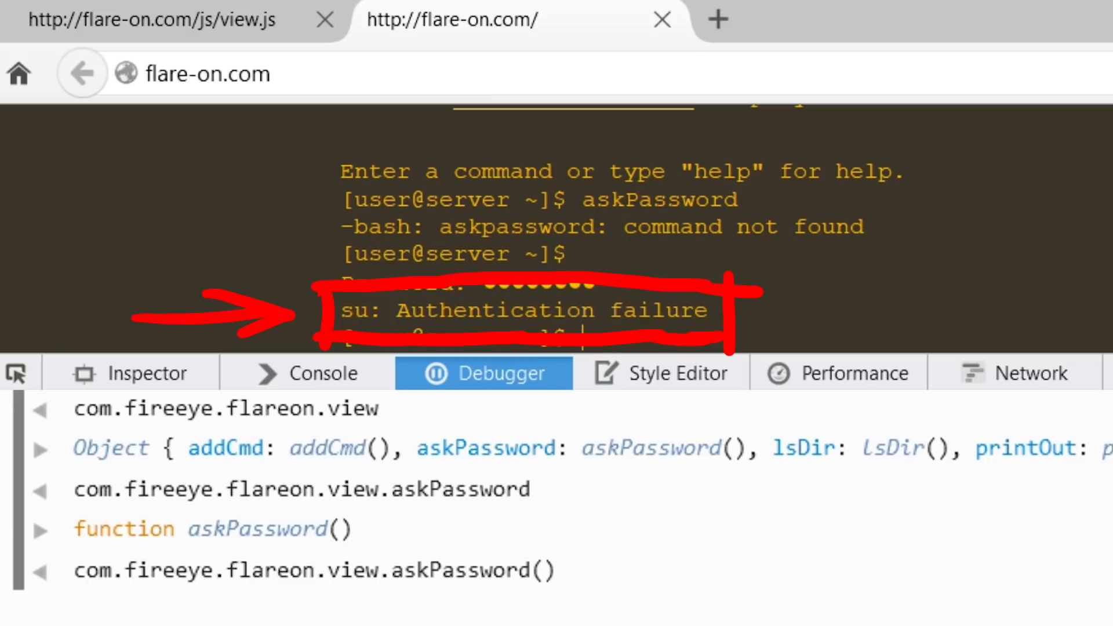
{"action": "type", "text": "su"}
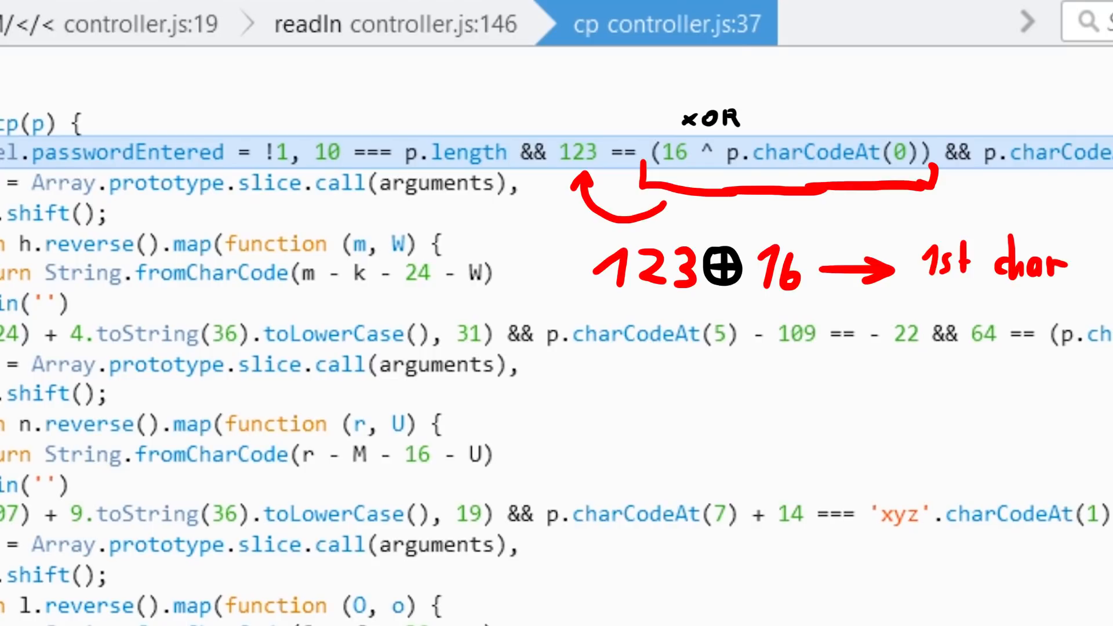
Scroll through cp in controller.js to read its length and charCodeAt conditions
{"action": "scroll", "scroll_direction": "right", "scroll_amount": 3}
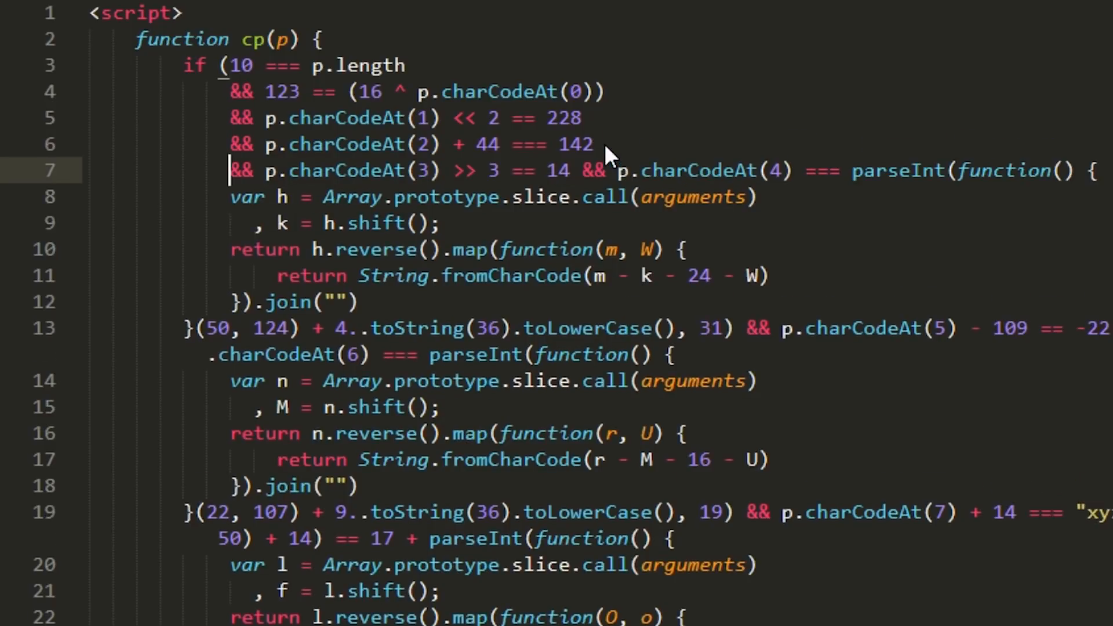
Break the cp charCodeAt conditions onto separate lines, starting with charCodeAt(4)
{"action": "key", "text": "Return"}
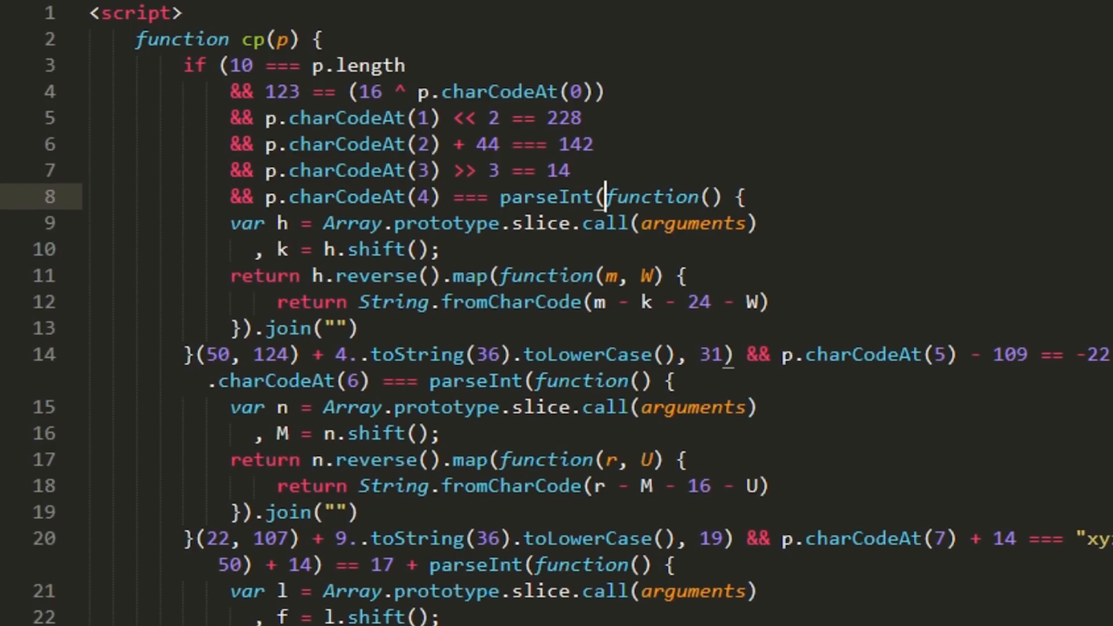
{"action": "scroll", "scroll_direction": "down", "scroll_amount": 3}
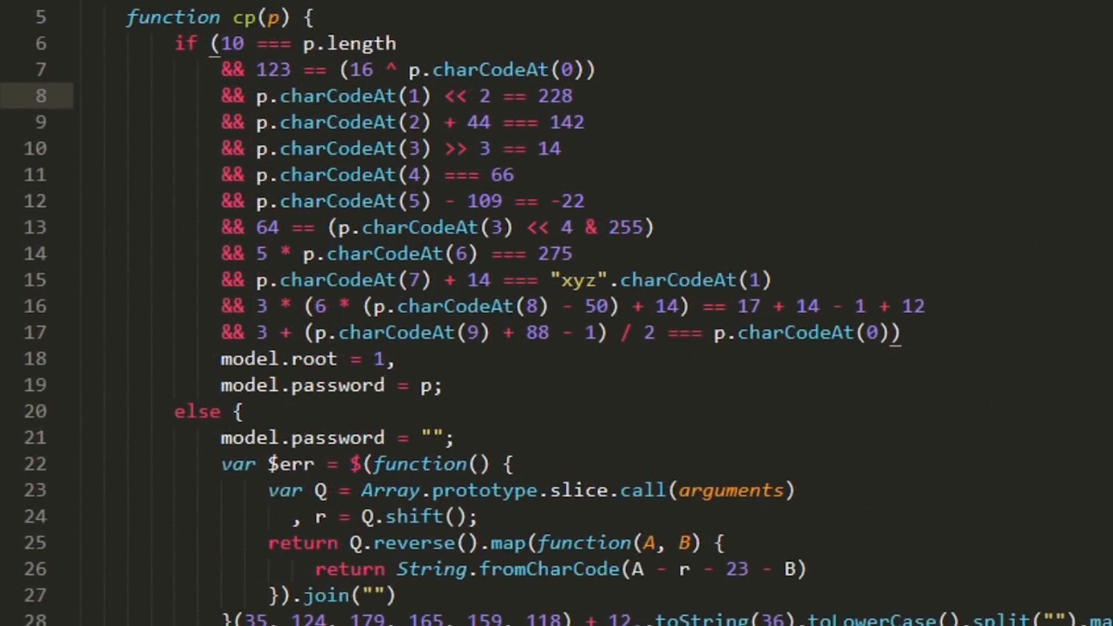
{"action": "left_click_drag", "start_coordinate": [142, 14], "coordinate": [958, 411]}
{"action": "type", "text": "p = String.fromCharCode("}
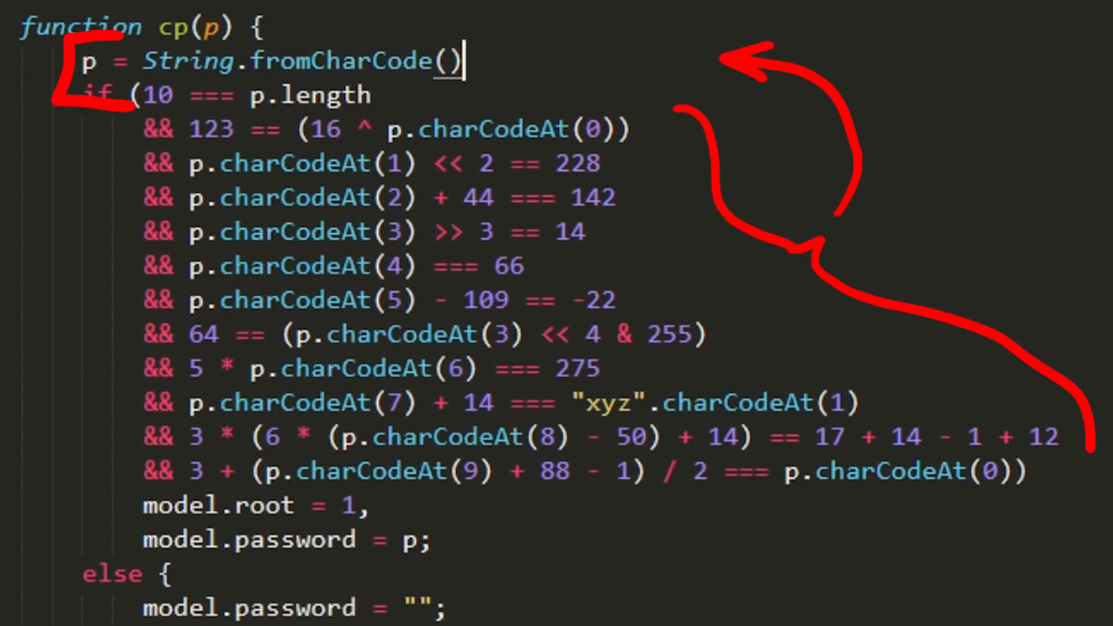
Enter 16^123, 228>>2, 14<<3 and 66 in fromCharCode, and append -22 to 109
{"action": "type", "text": "16^123, 228"}
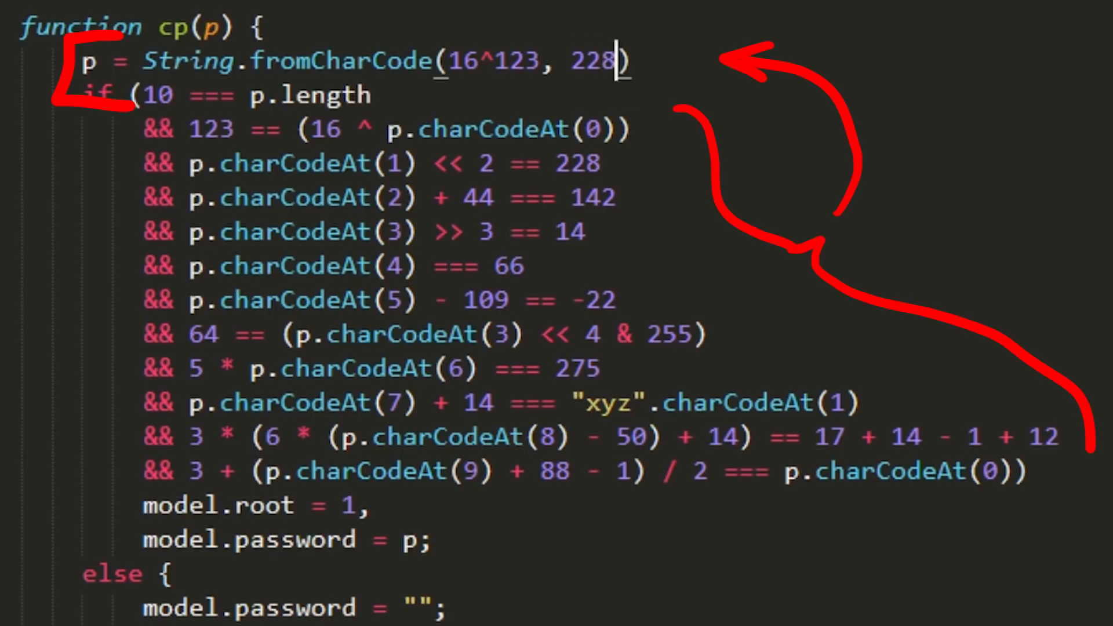
{"action": "type", "text": ">>2,"}
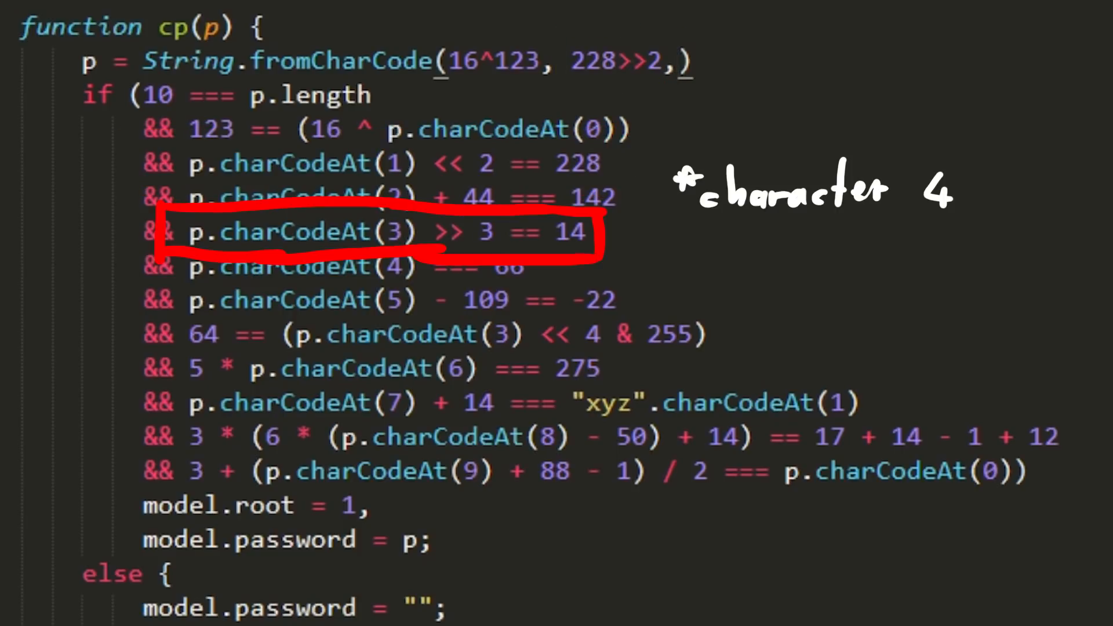
{"action": "type", "text": "14<<"}
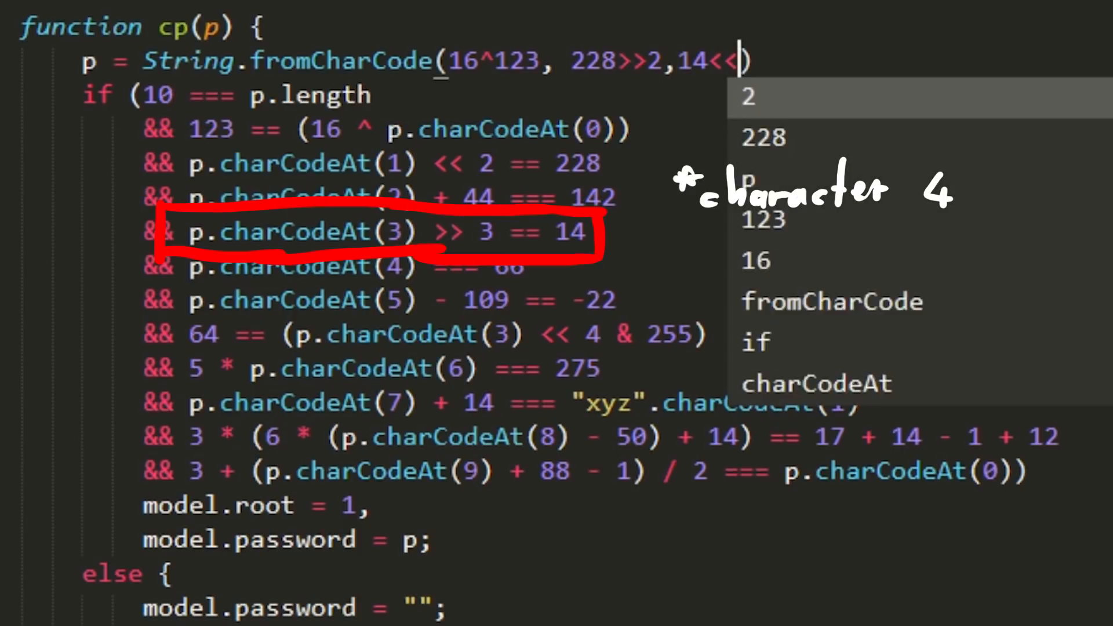
{"action": "type", "text": "3,66,"}
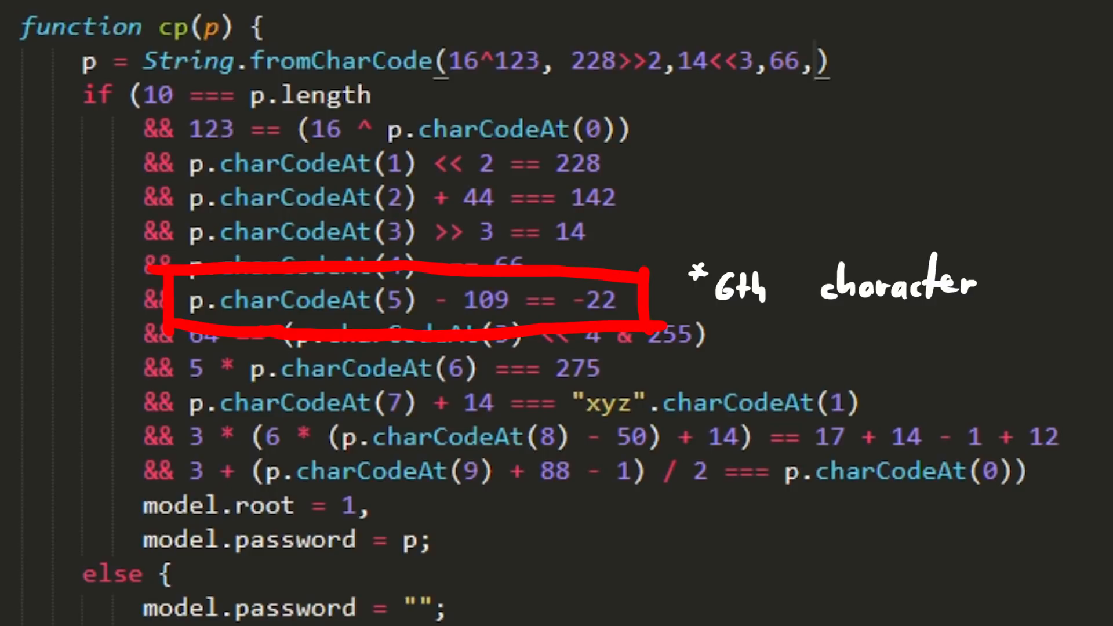
{"action": "left_click", "coordinate": [816, 60]}
{"action": "type", "text": "109"}
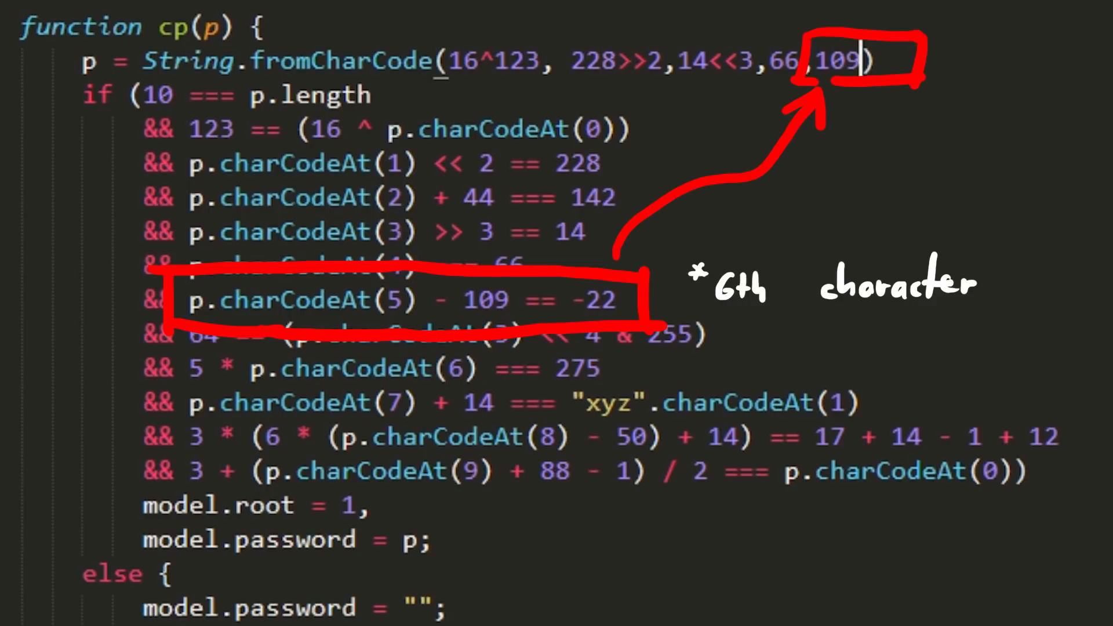
{"action": "type", "text": "-22,64"}
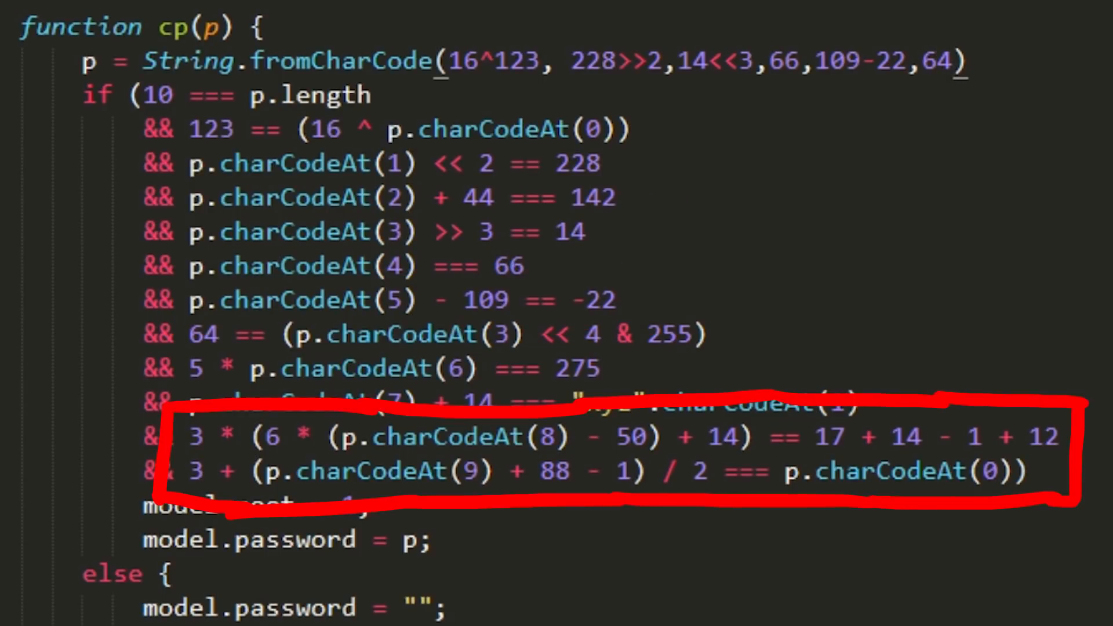
Add 64>>4 and 275/5 to the fromCharCode arguments and select the resulting output
{"action": "type", "text": ">>4,"}
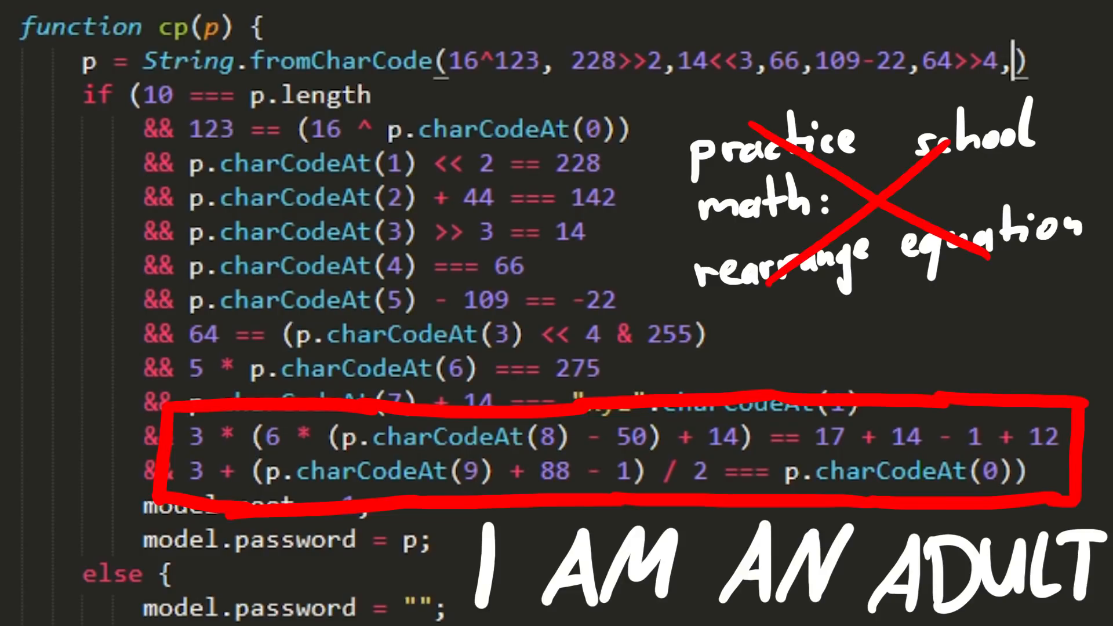
{"action": "type", "text": "275"}
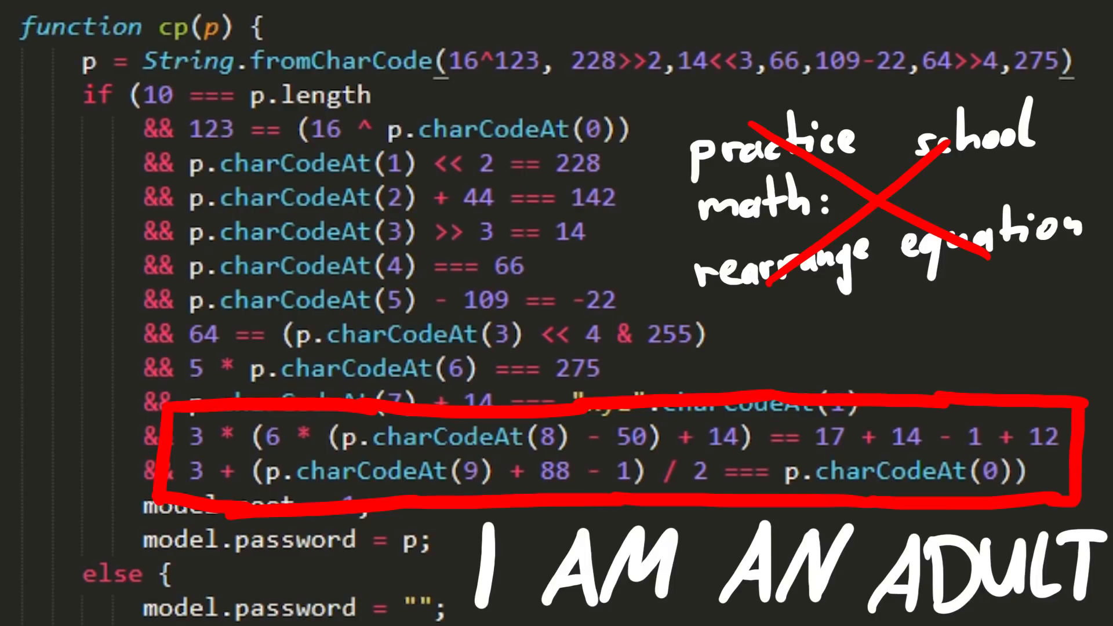
{"action": "type", "text": "/5"}
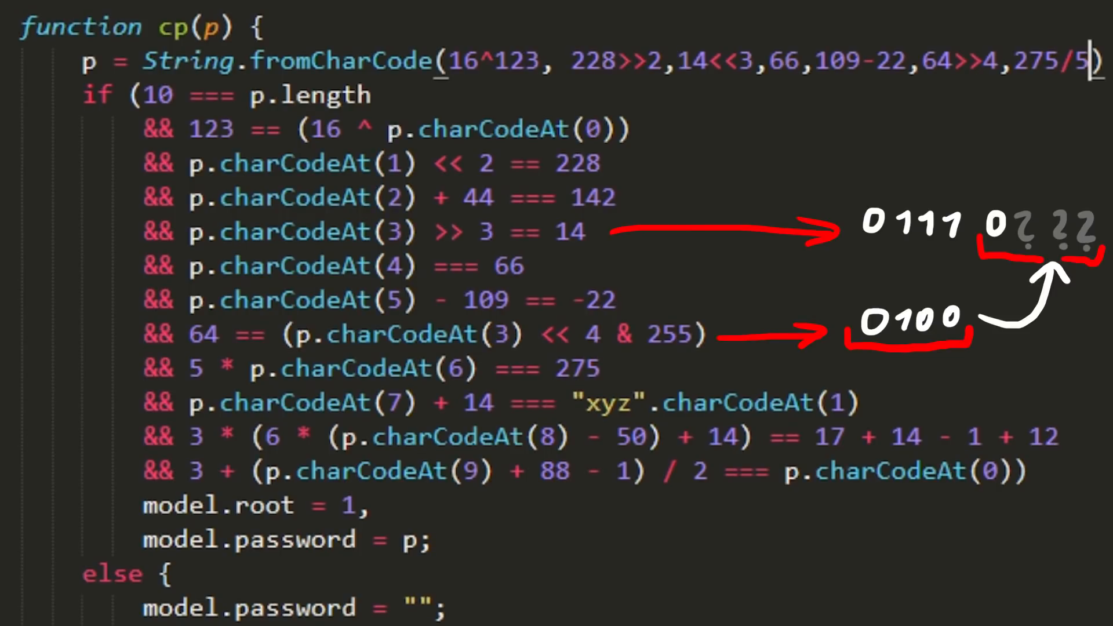
{"action": "left_click_drag", "start_coordinate": [763, 187], "coordinate": [1062, 366]}
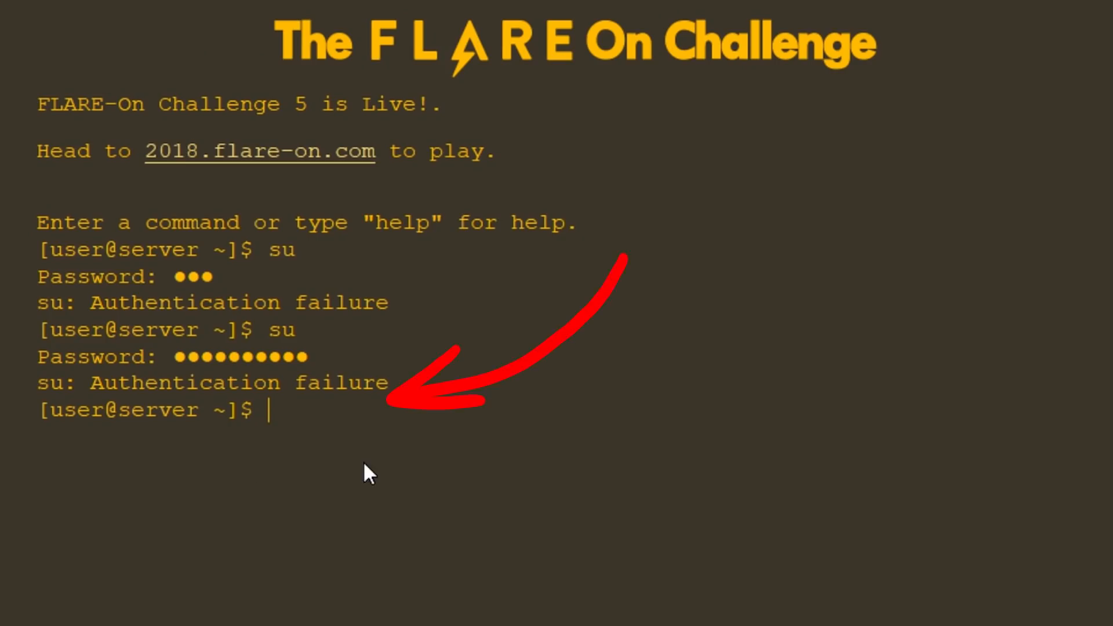
Run su, help and ls in the flare-on.com shell to reach the Key directory as root
{"action": "type", "text": "su"}
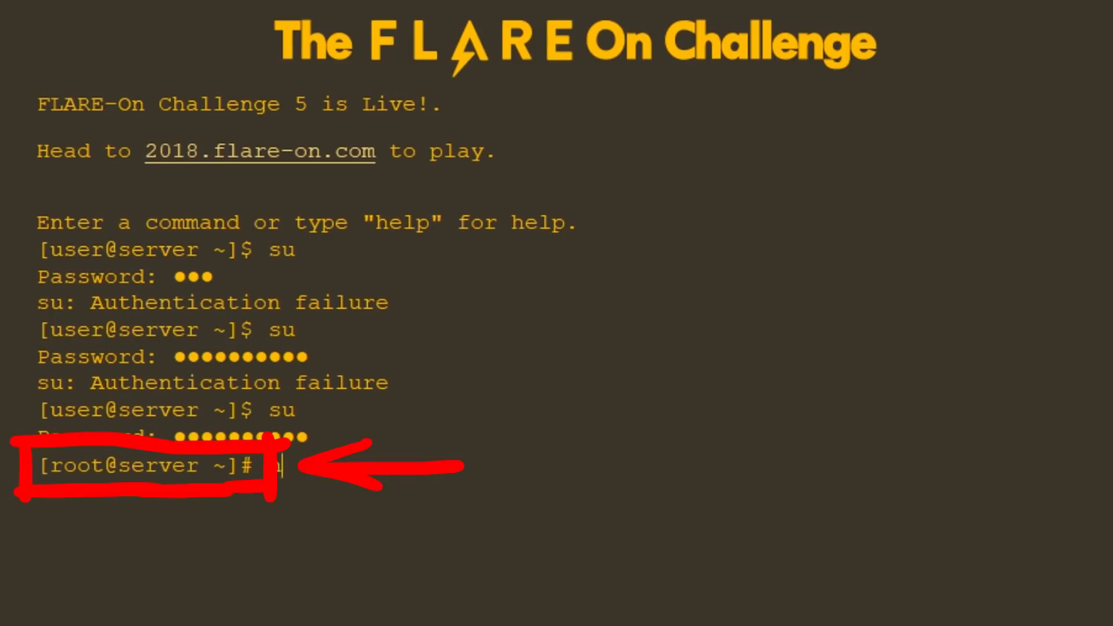
{"action": "type", "text": "help"}
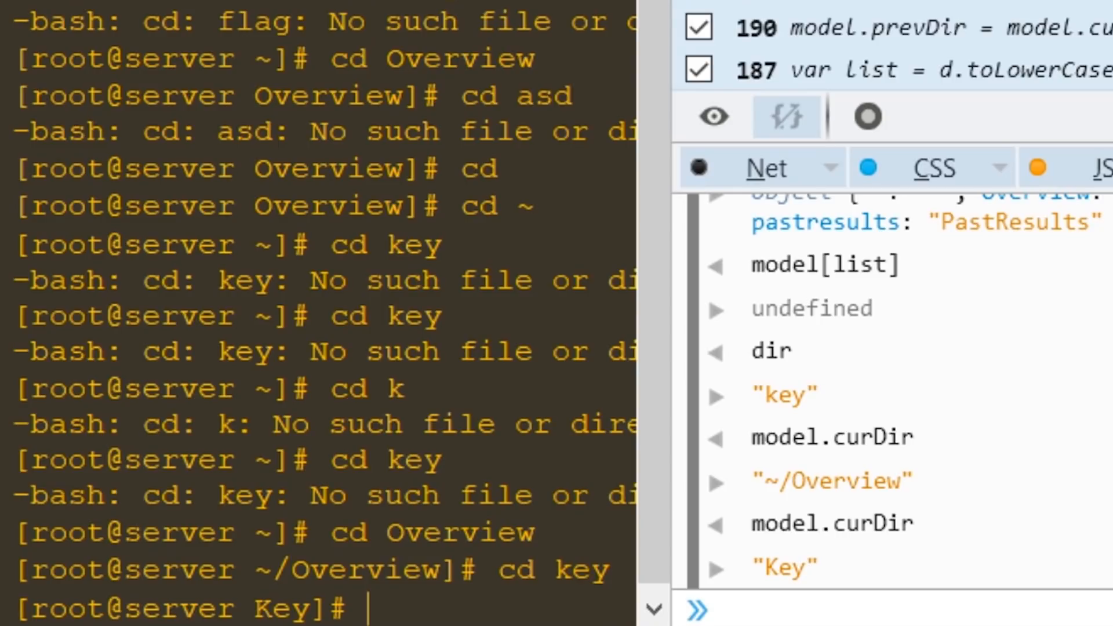
{"action": "type", "text": "l"}
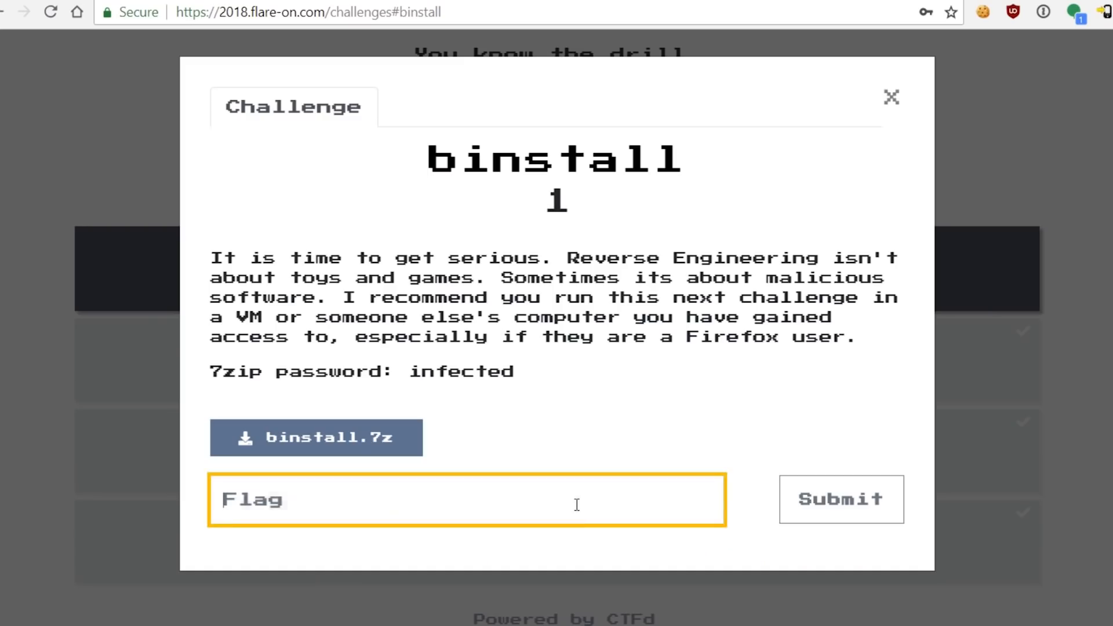
Click into the binstall challenge's Flag input box to start entering the flag
{"action": "left_click", "coordinate": [841, 499]}
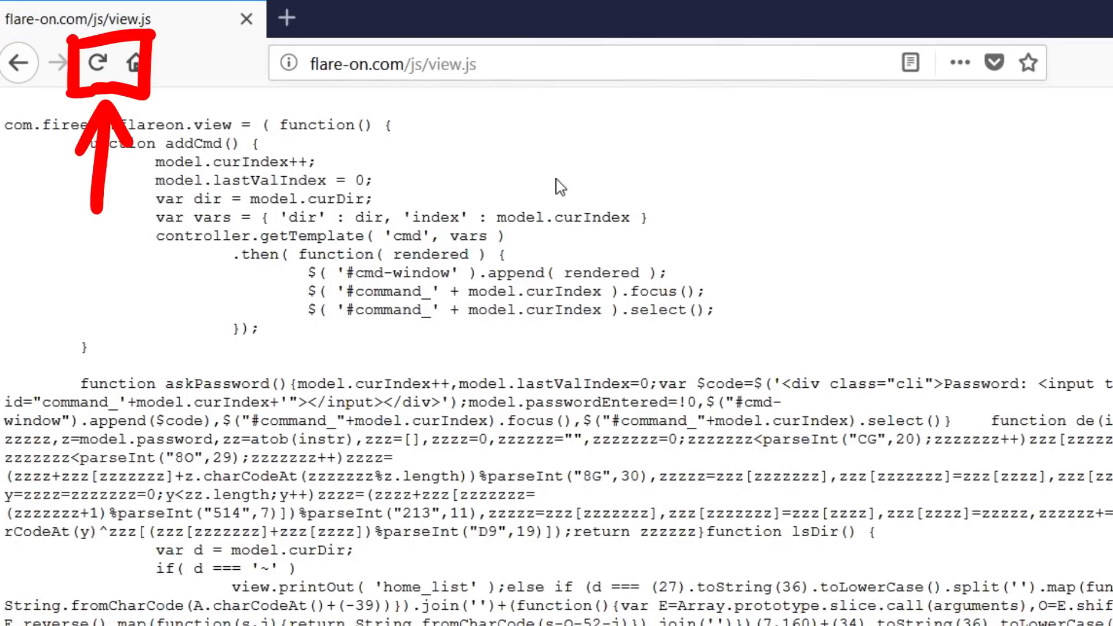
Hard-refresh flare-on.com/js/view.js twice to confirm the obfuscated askPassword code is gone
{"action": "key", "text": "ctrl+shift+r"}
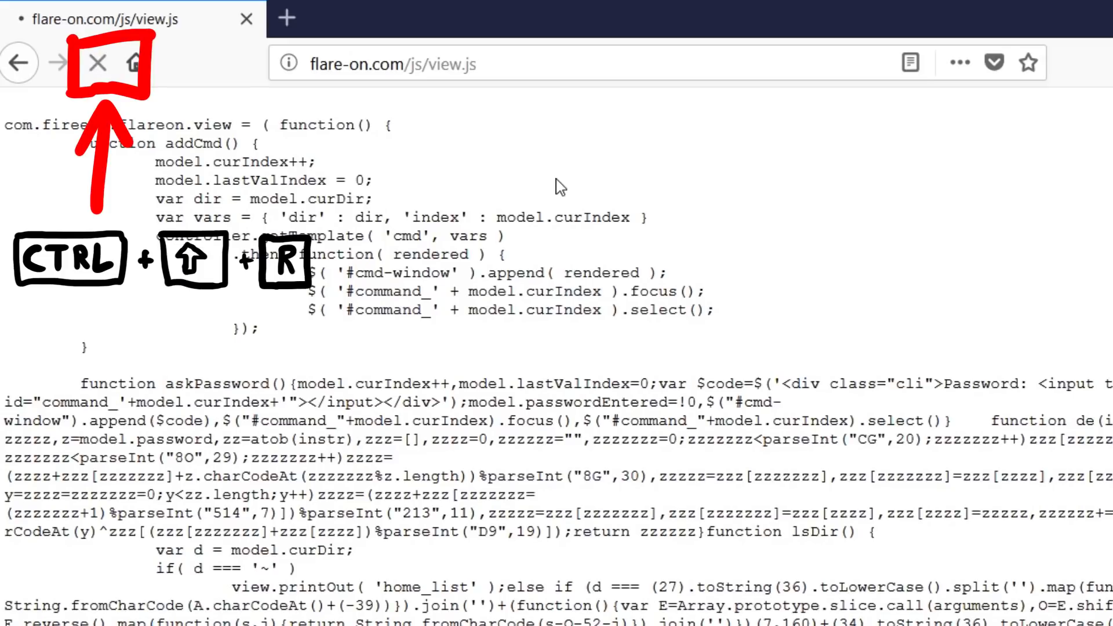
{"action": "key", "text": "ctrl+shift+r"}
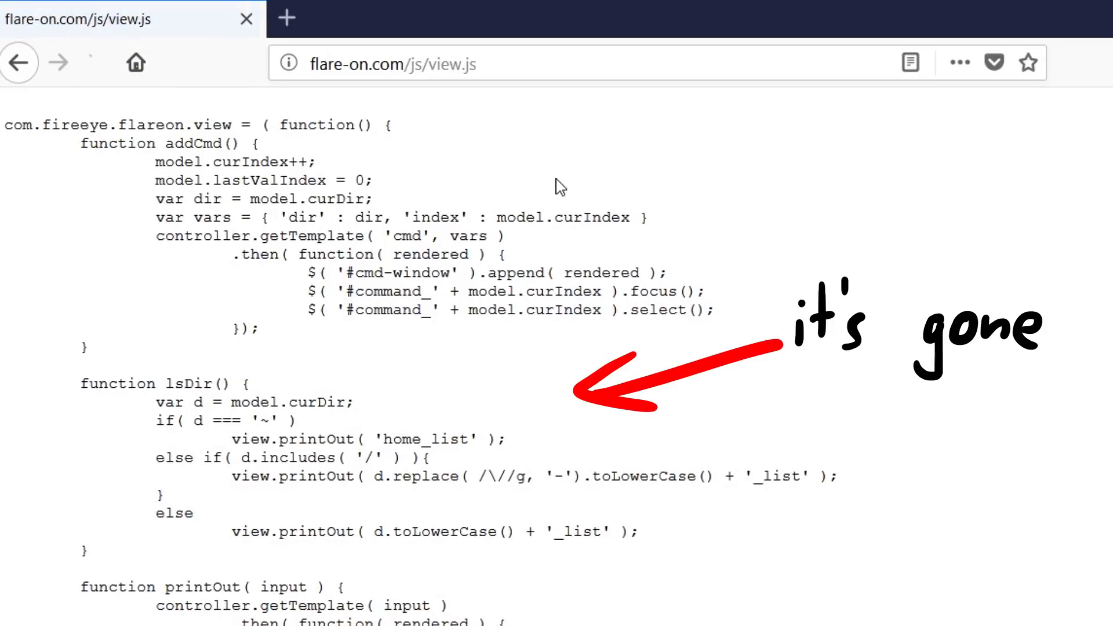
{"action": "left_click", "coordinate": [97, 62]}
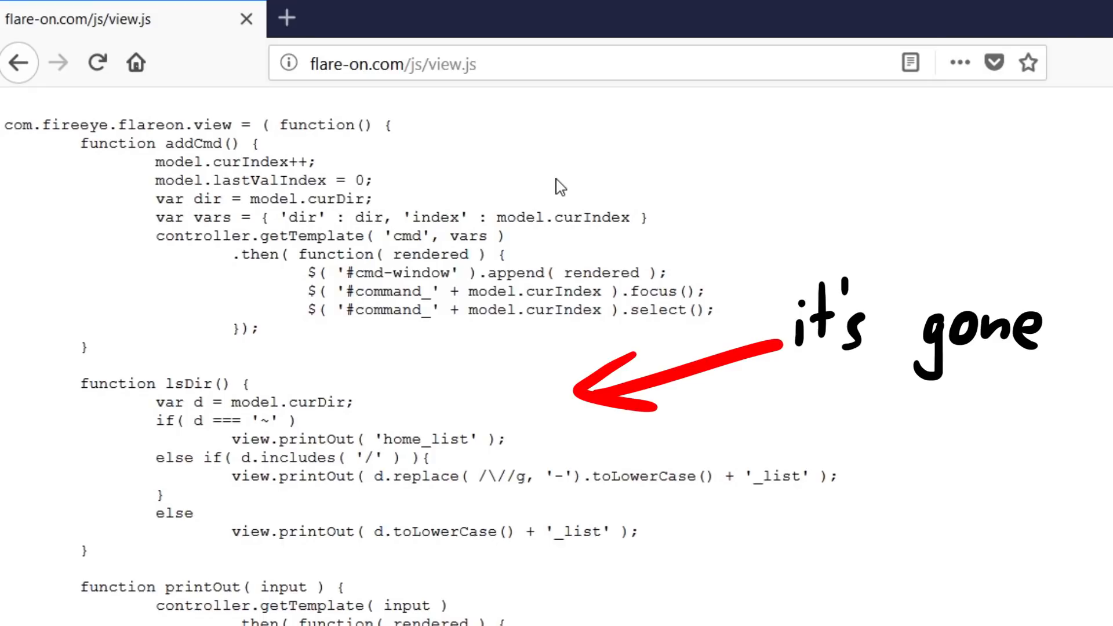